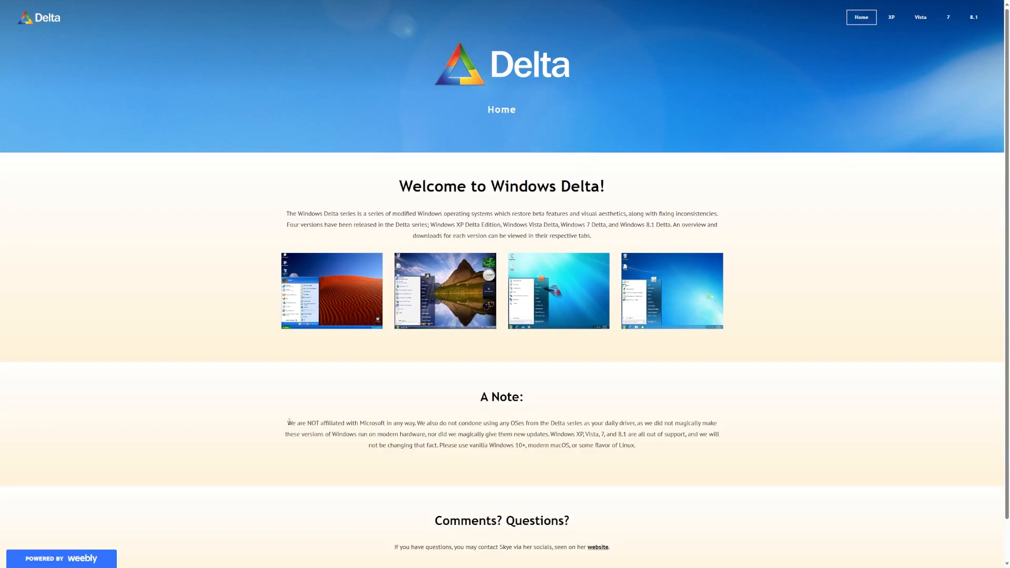
mouse_move(630, 192)
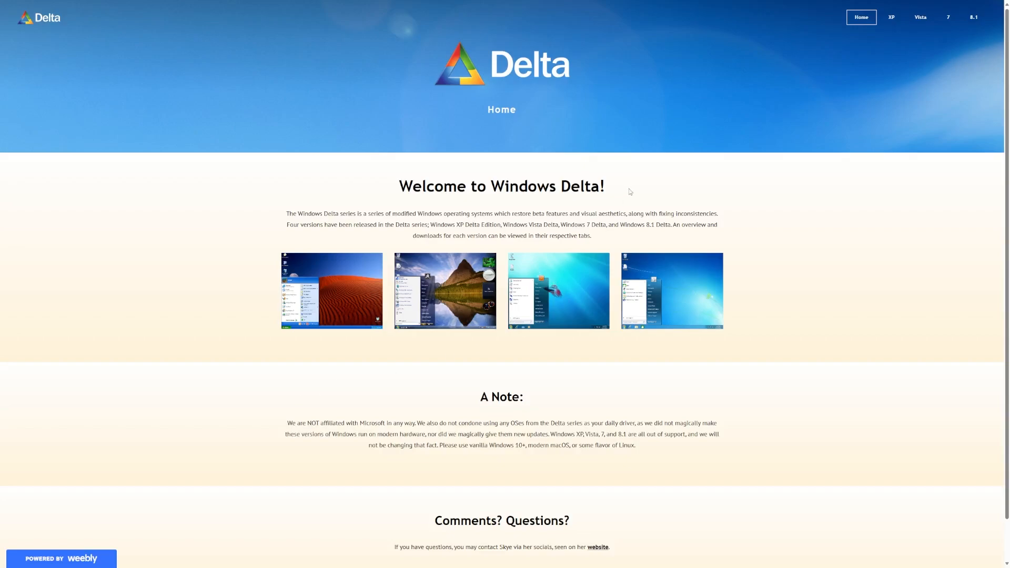
Highlight the opening sentence of the Windows Delta introduction text
drag(399, 186, 524, 186)
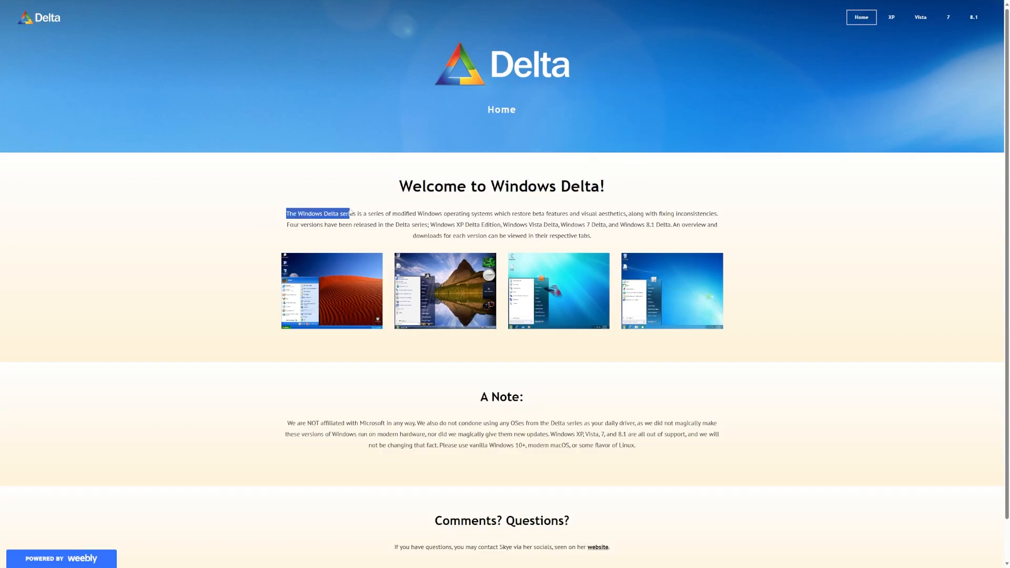
drag(349, 213, 426, 214)
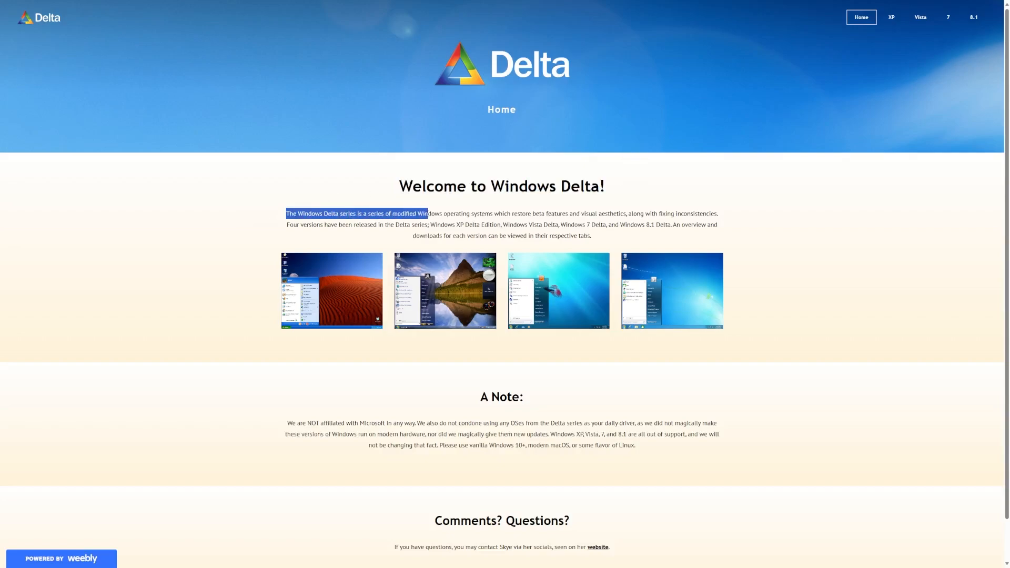
drag(424, 214, 535, 213)
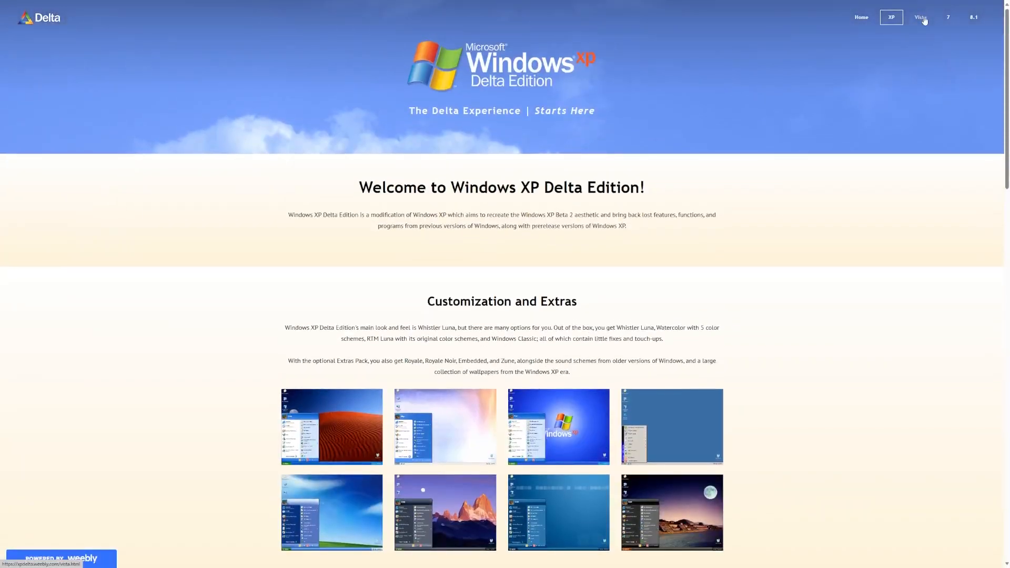
Browse the Windows Vista Delta and Windows 7 Delta pages from the top navigation
click(920, 18)
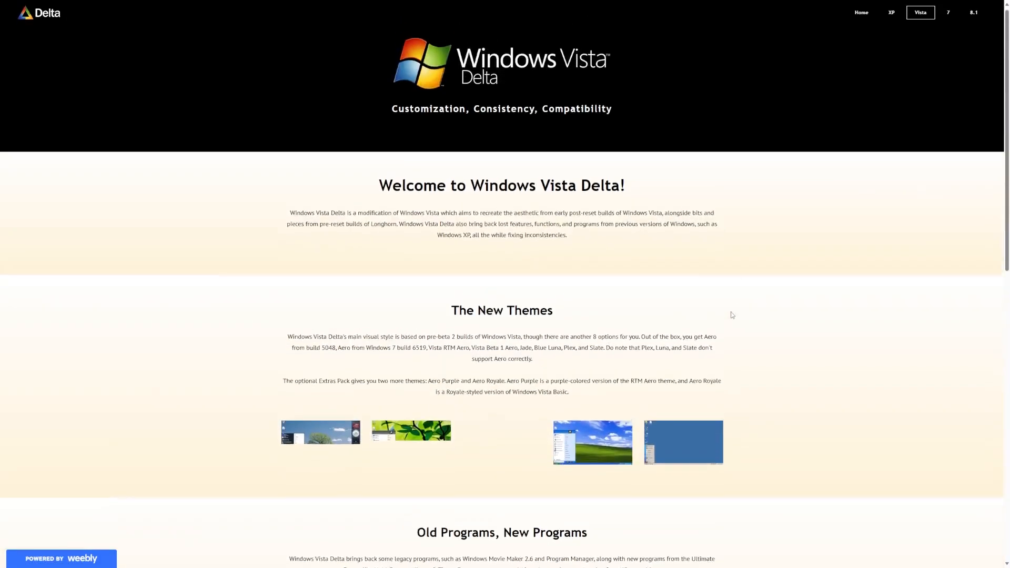
click(948, 12)
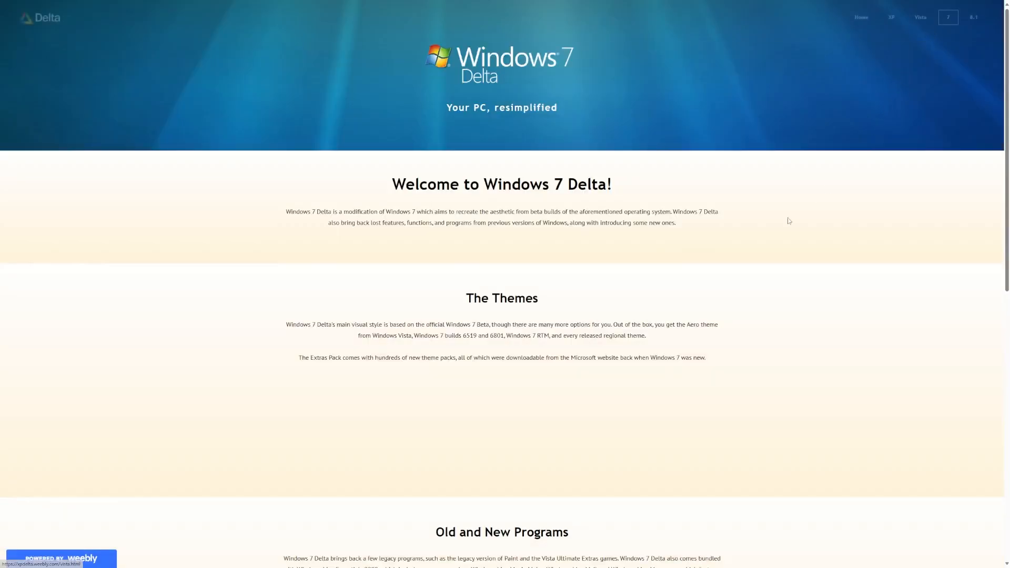
scroll(down, 3)
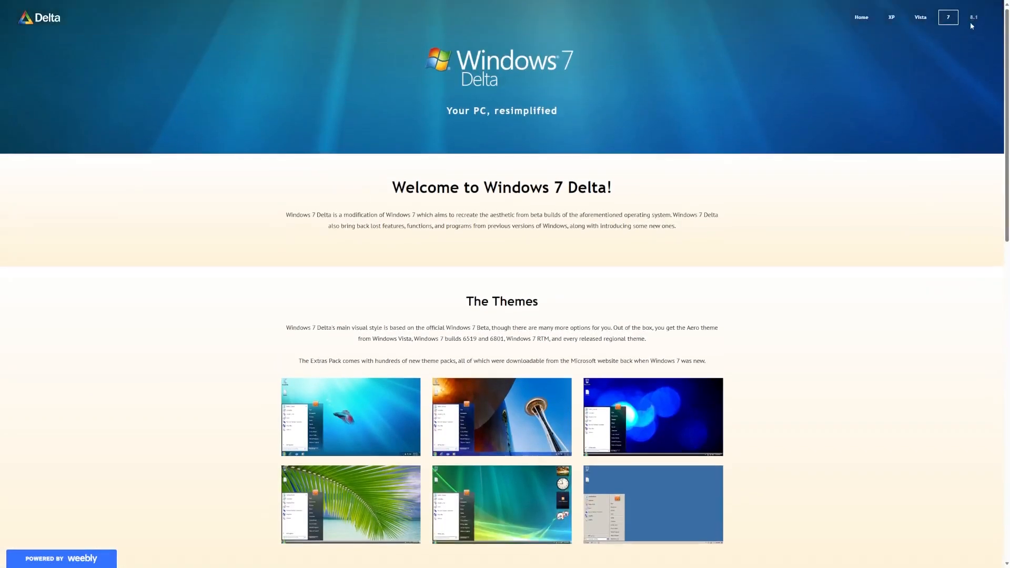
View the Windows 8.1 Delta page down through its themes and new programs sections
click(972, 17)
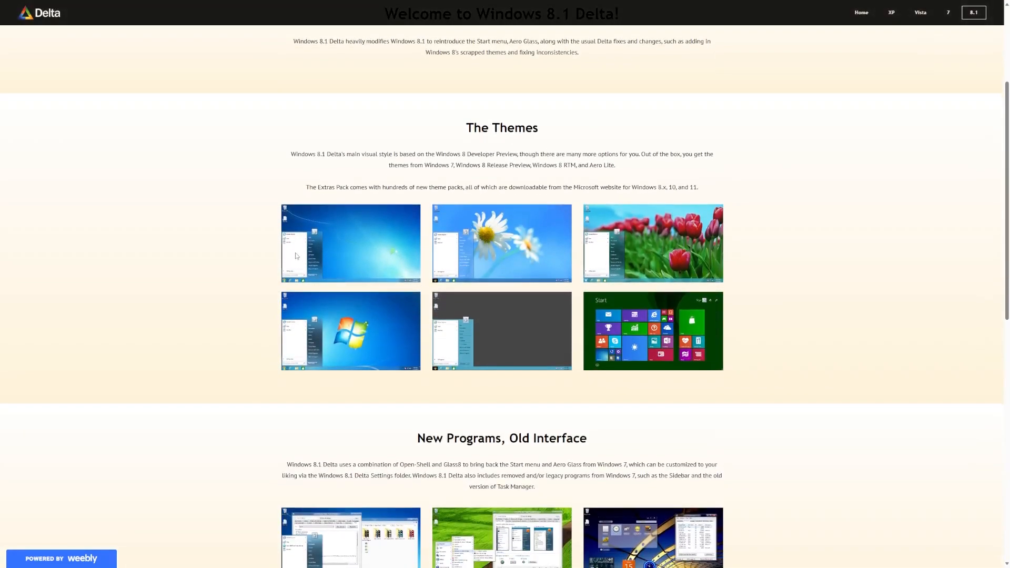
mouse_move(335, 351)
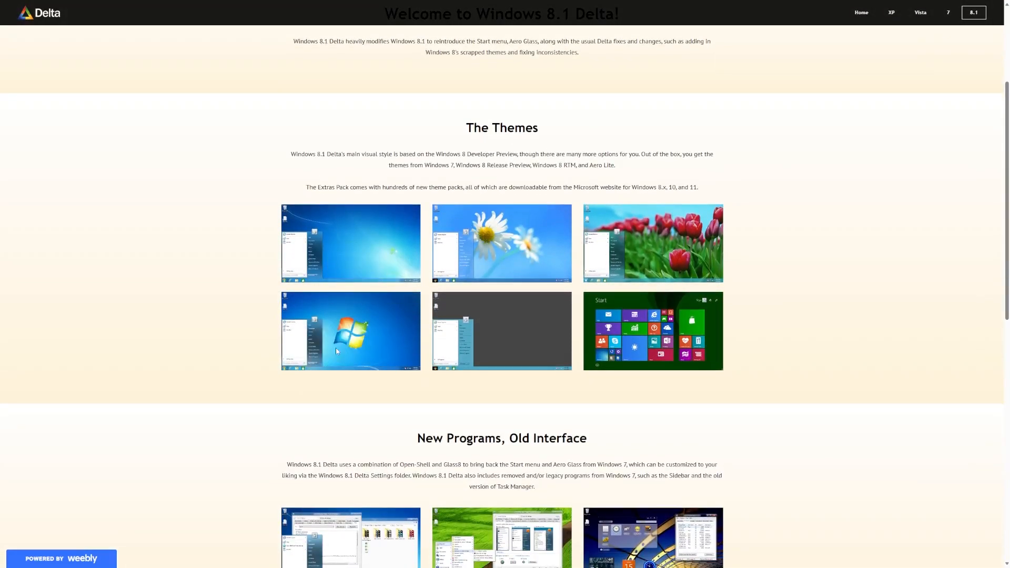
scroll(down, 3)
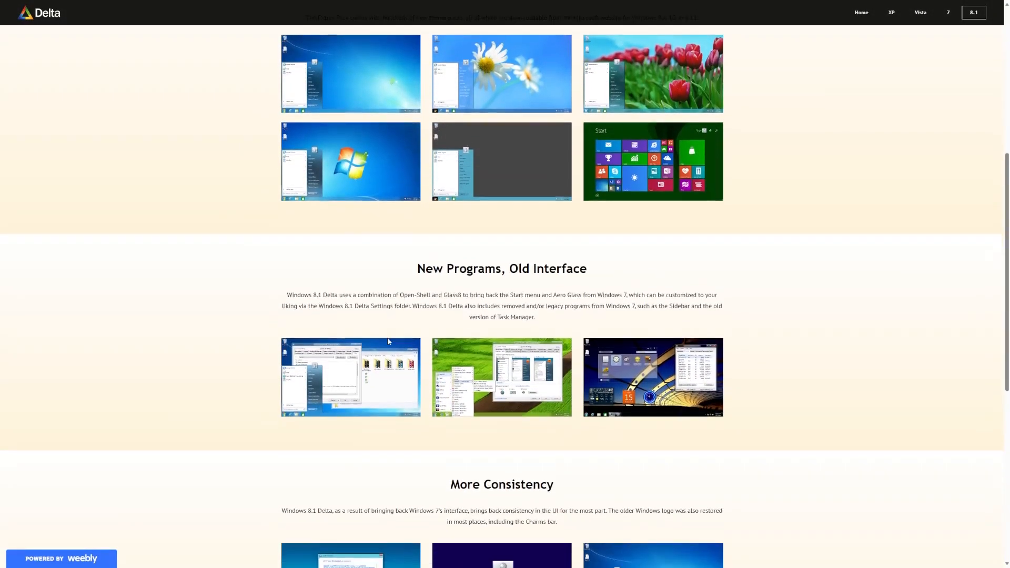
scroll(down, 3)
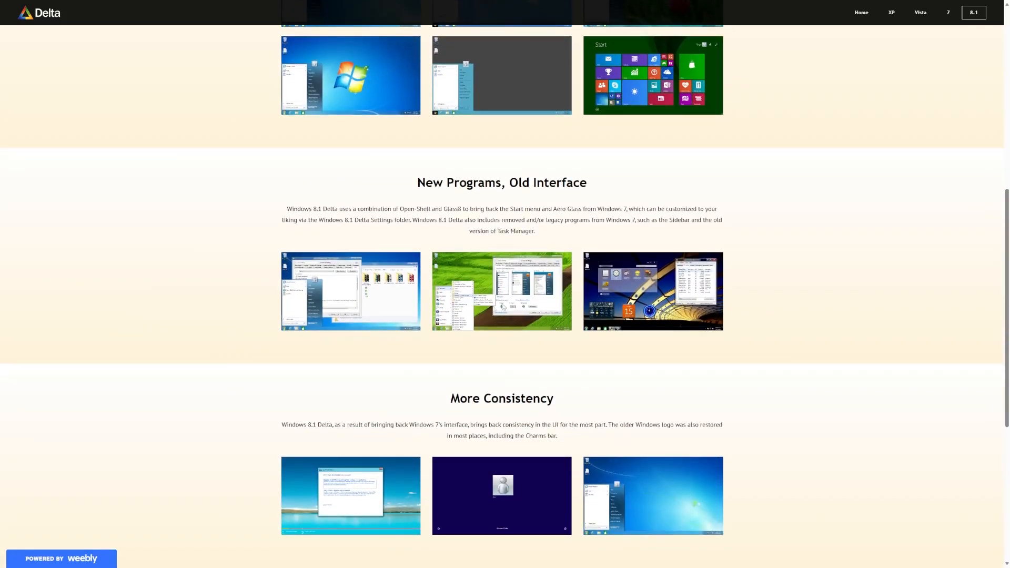
scroll(down, 3)
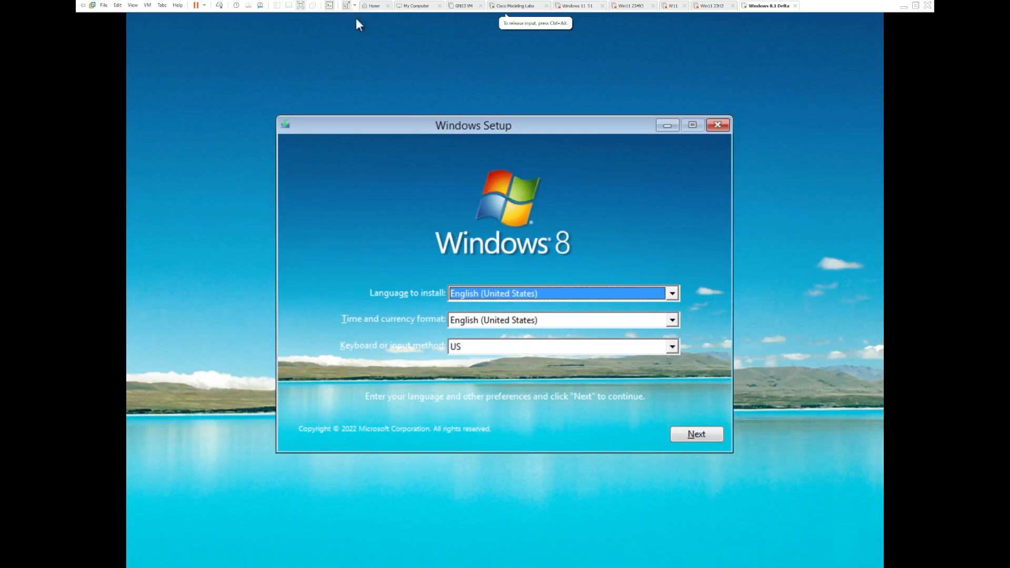
Start Windows Setup with default language, accept the license and install onto the 60 GB unallocated drive
click(695, 433)
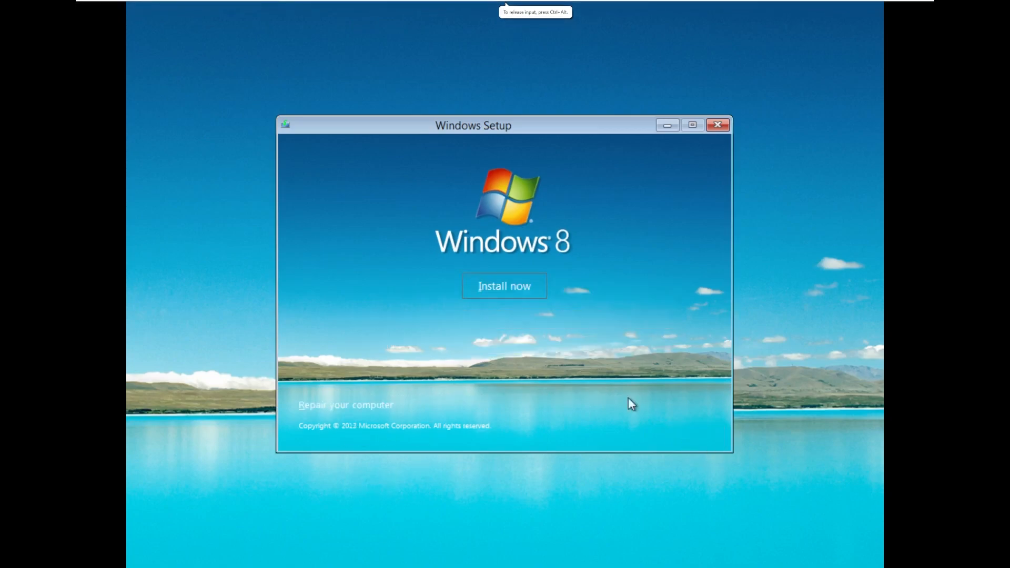
click(505, 287)
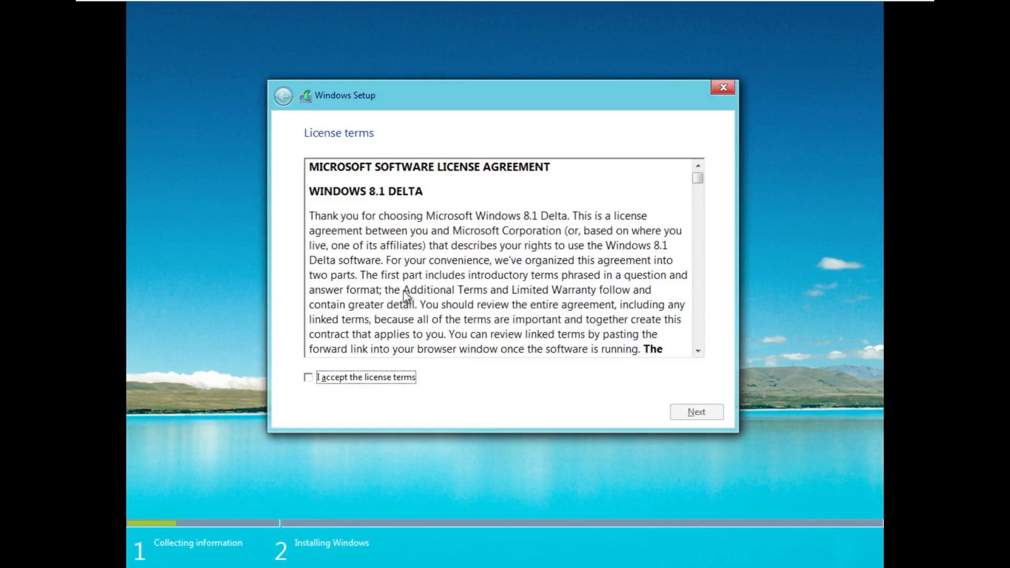
double_click(428, 216)
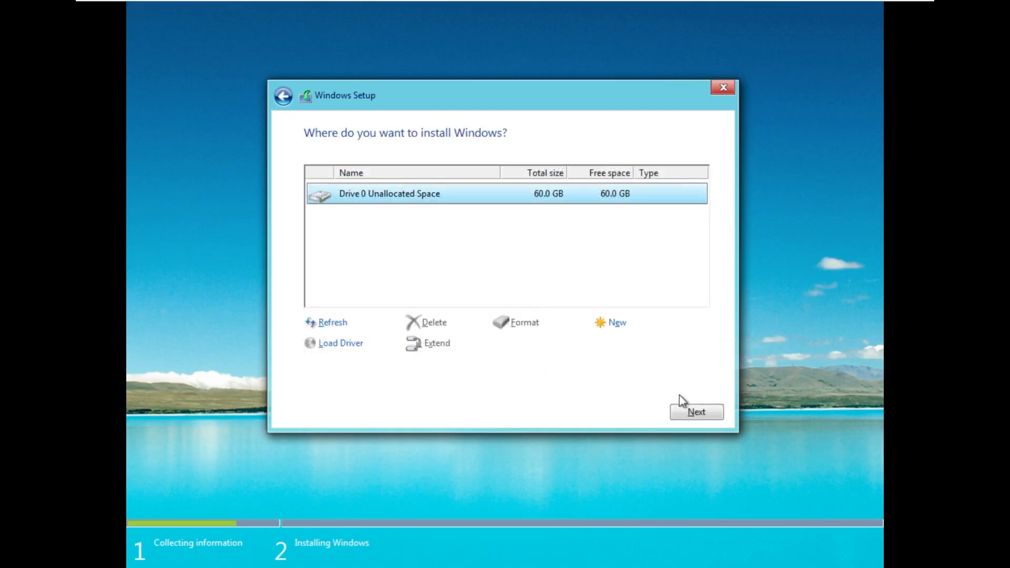
click(695, 411)
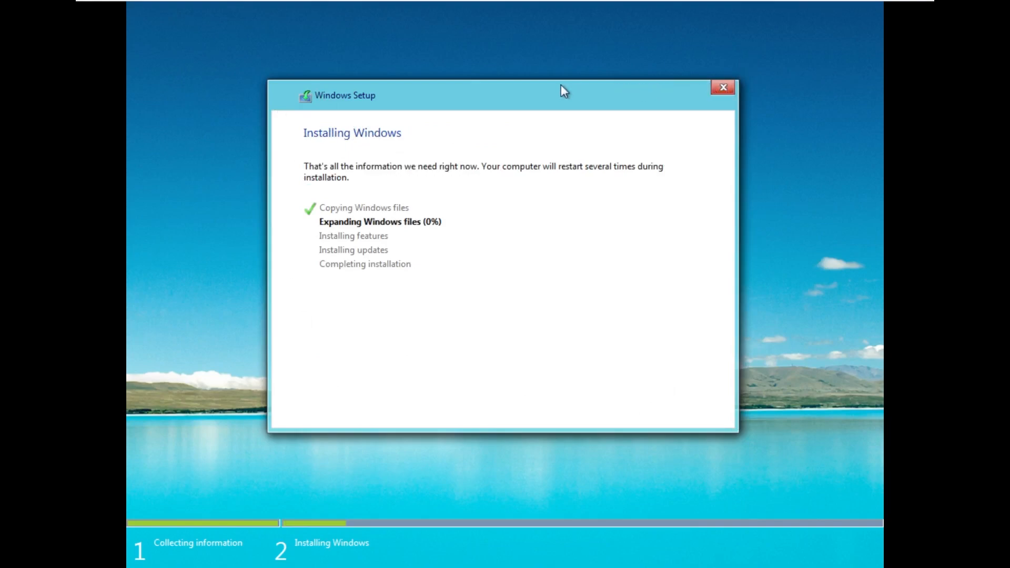
mouse_move(304, 429)
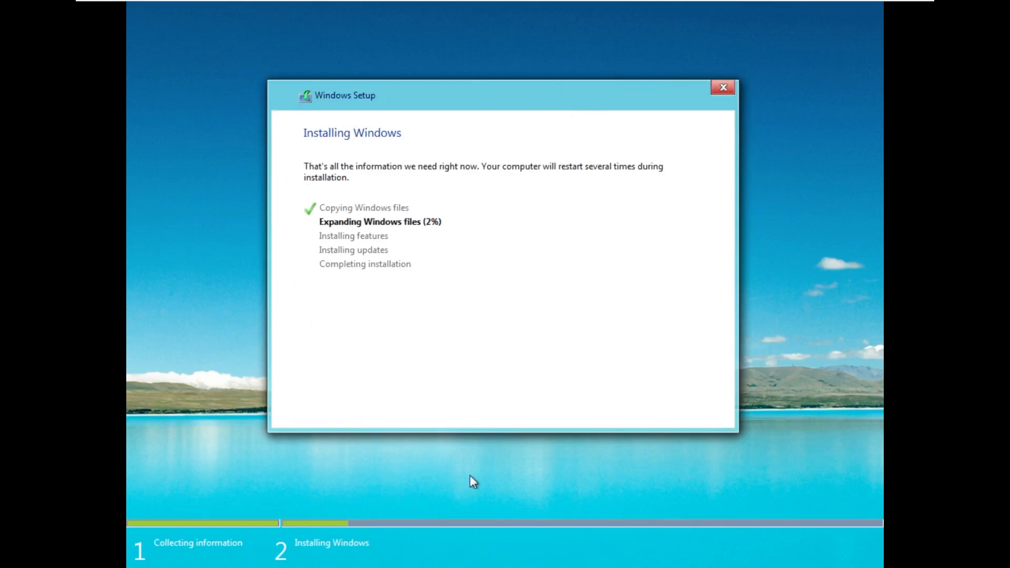
mouse_move(172, 451)
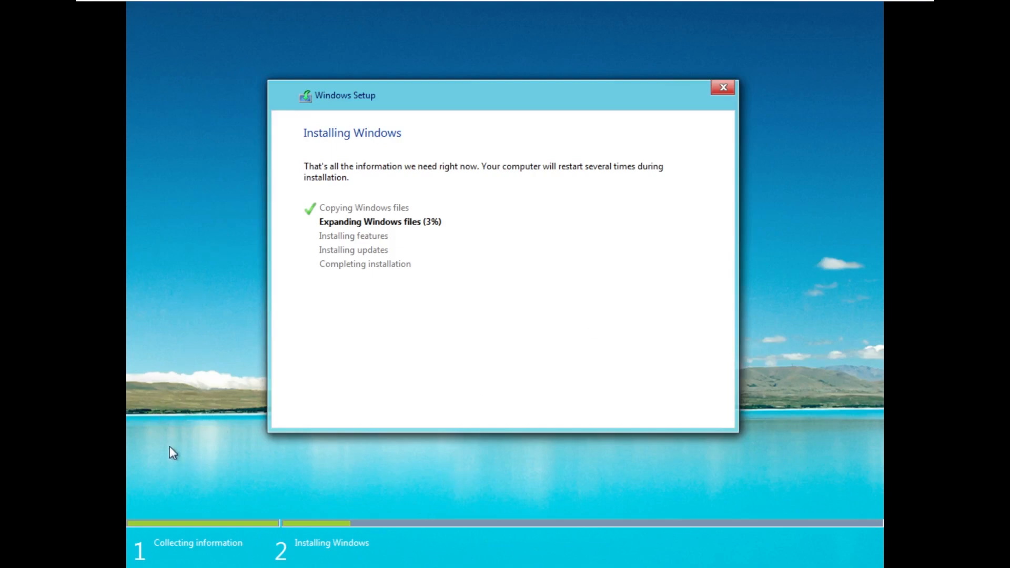
mouse_move(239, 380)
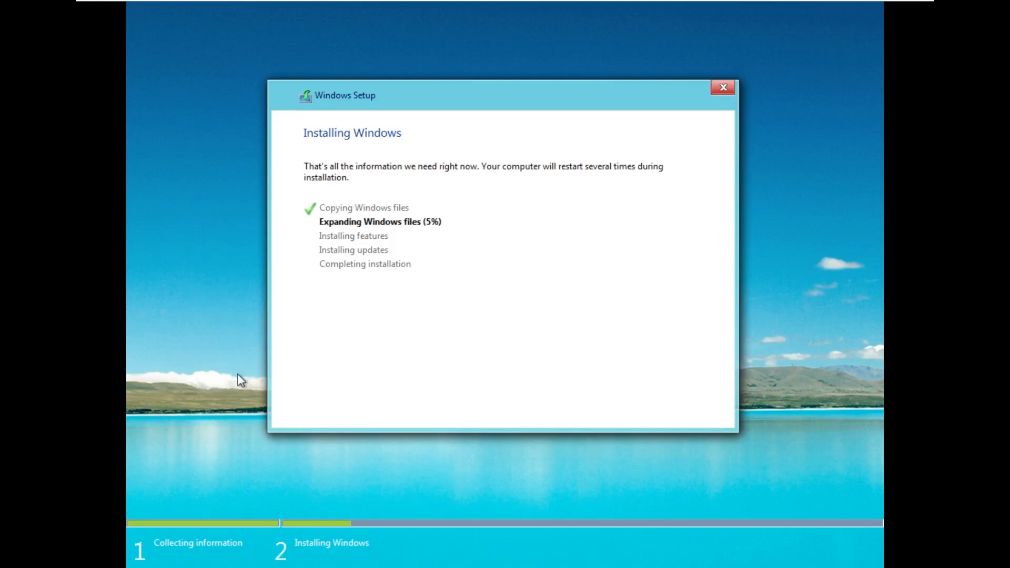
mouse_move(387, 248)
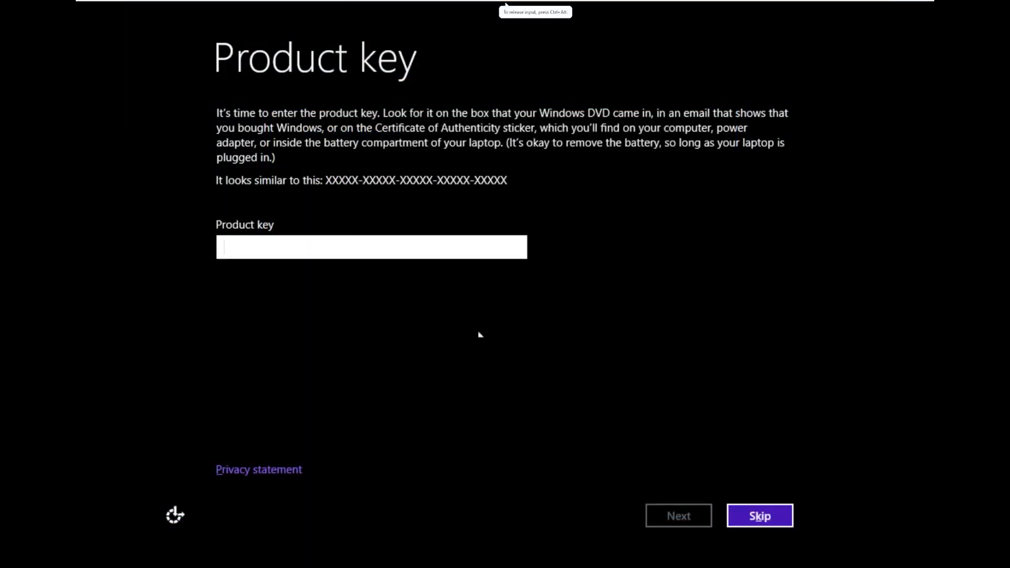
Skip the product key, name the computer 'De' and accept express settings
click(759, 516)
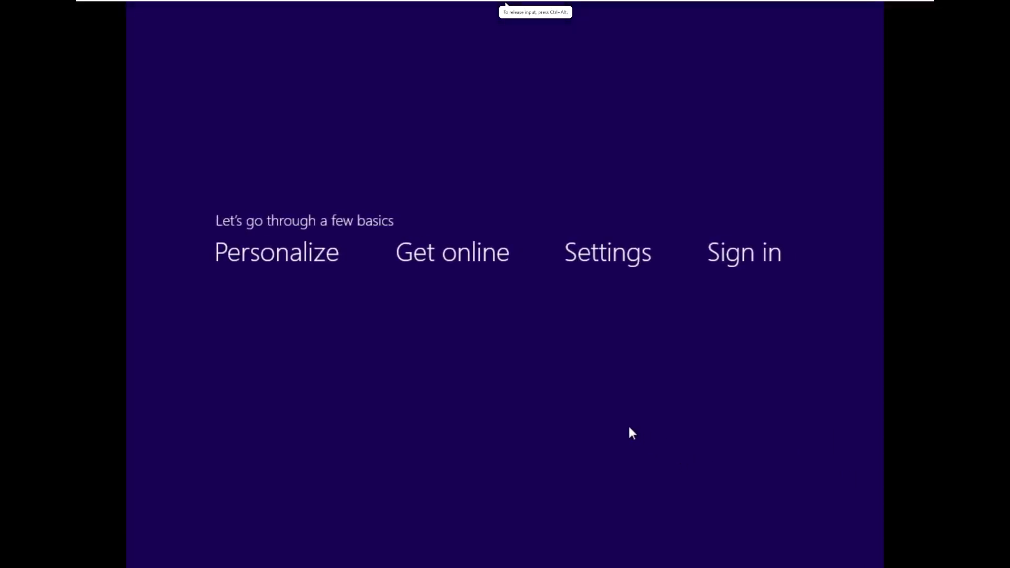
click(276, 251)
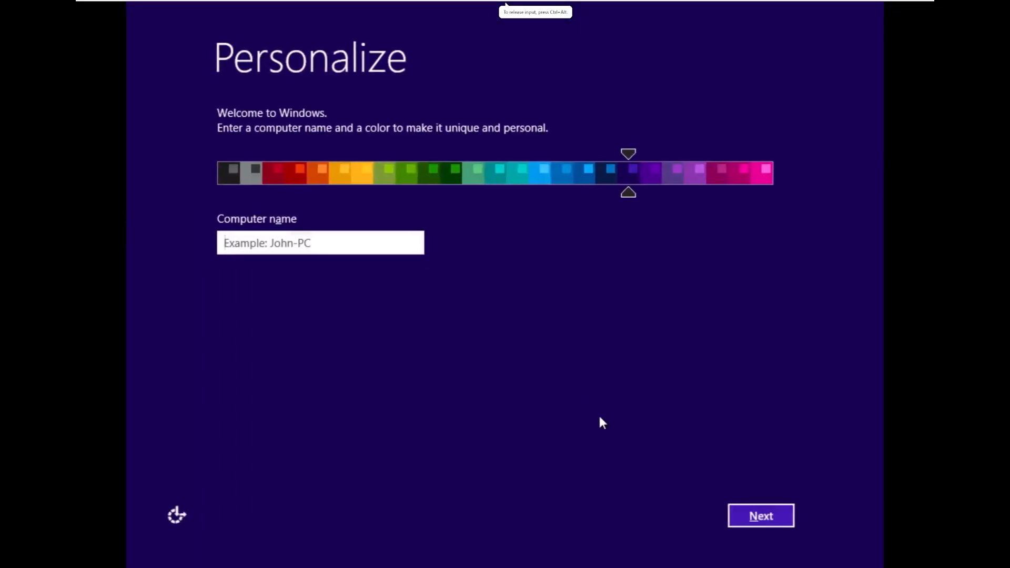
click(760, 516)
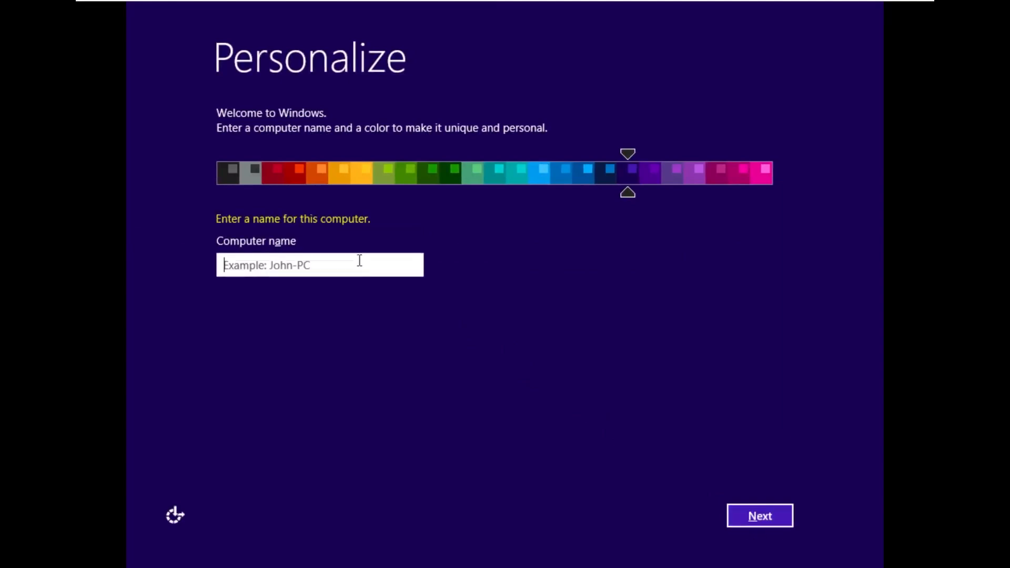
text(De)
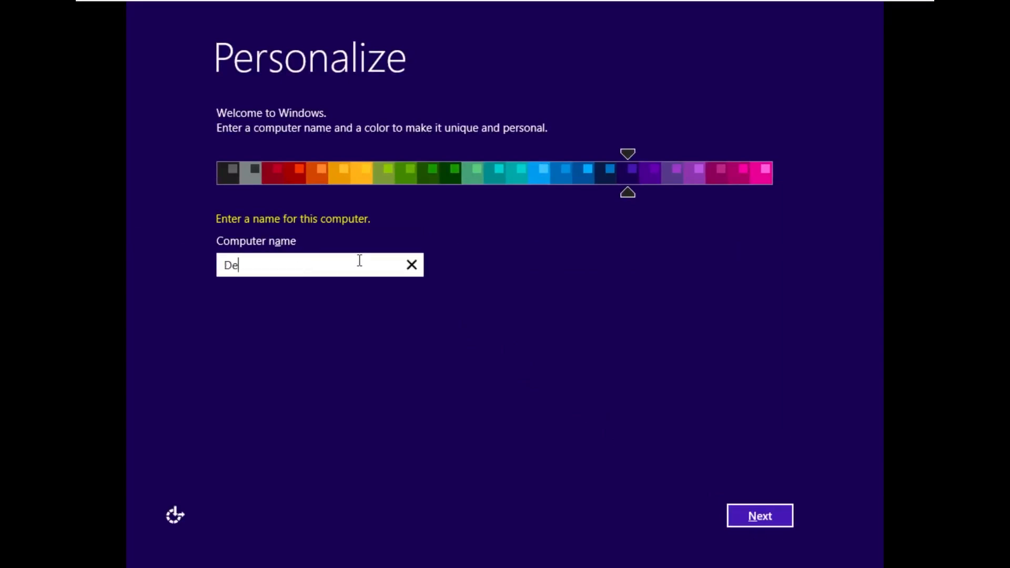
click(759, 515)
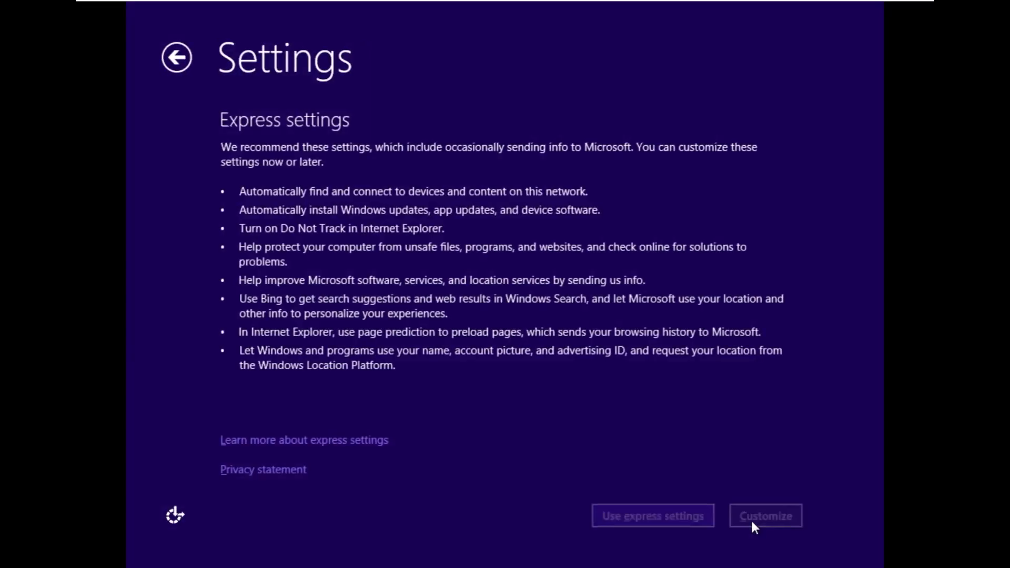
click(653, 516)
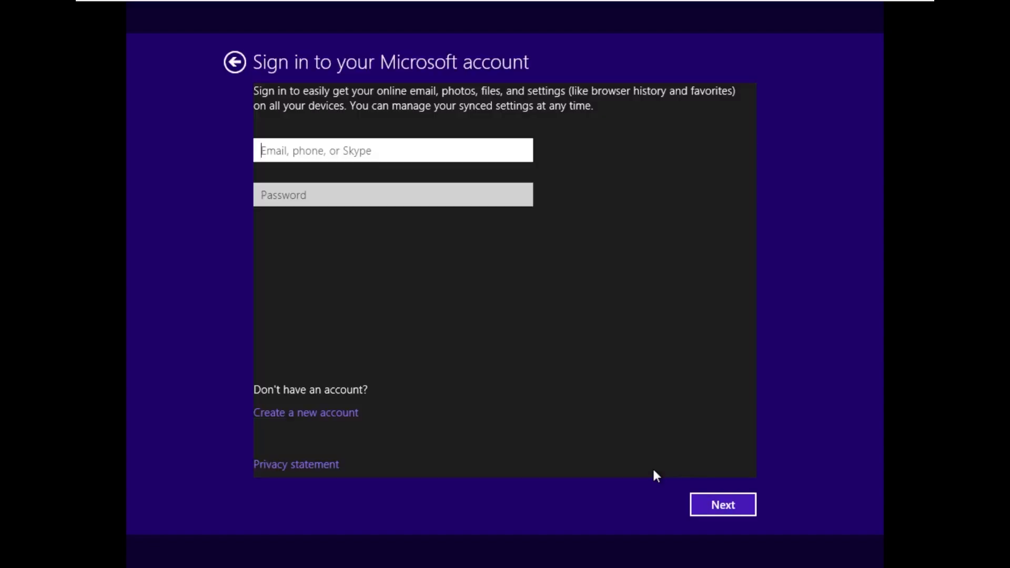
mouse_move(723, 504)
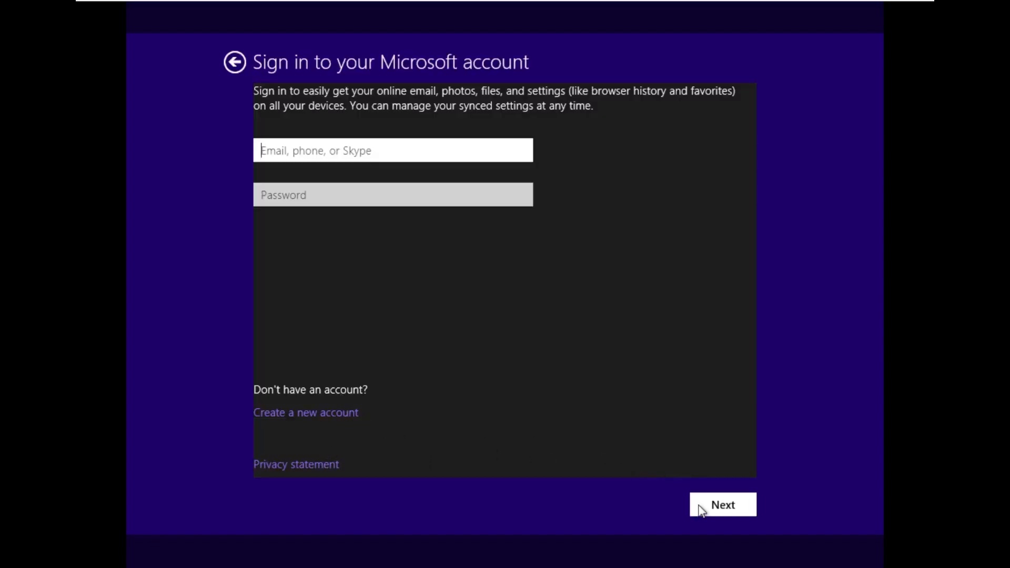
Skip Microsoft account sign-in and create a local account named Delta
click(722, 504)
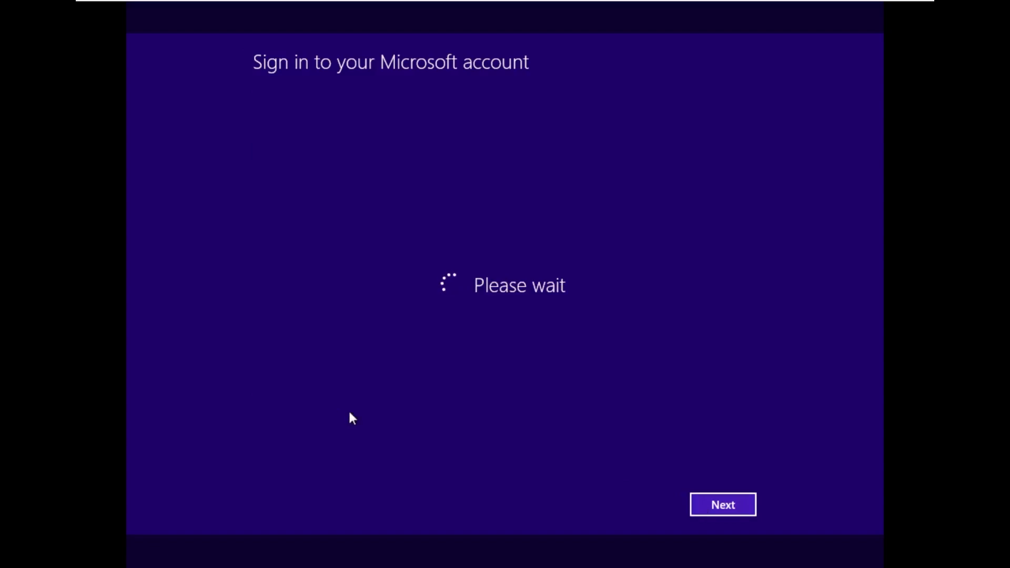
click(722, 504)
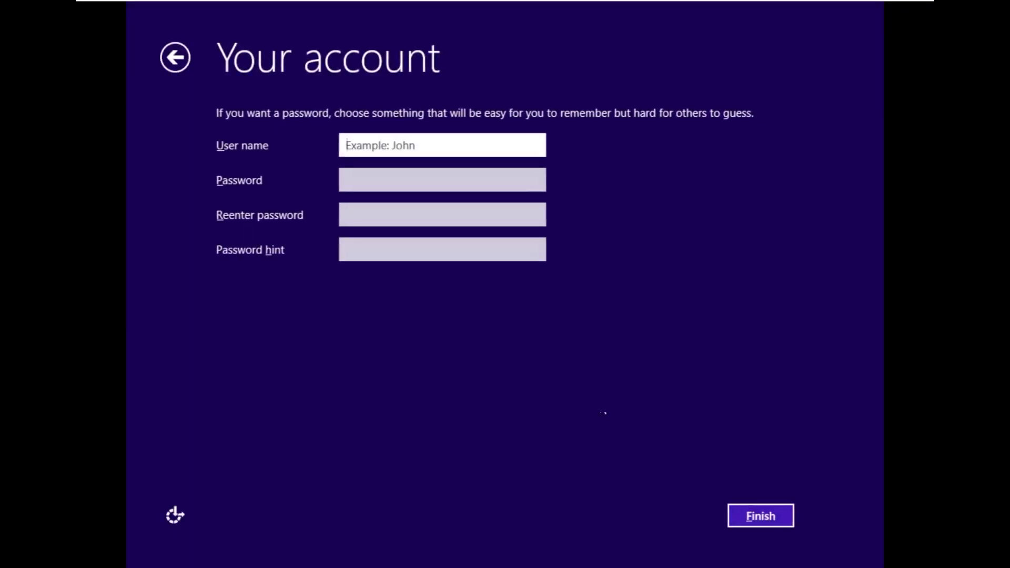
text(Delta)
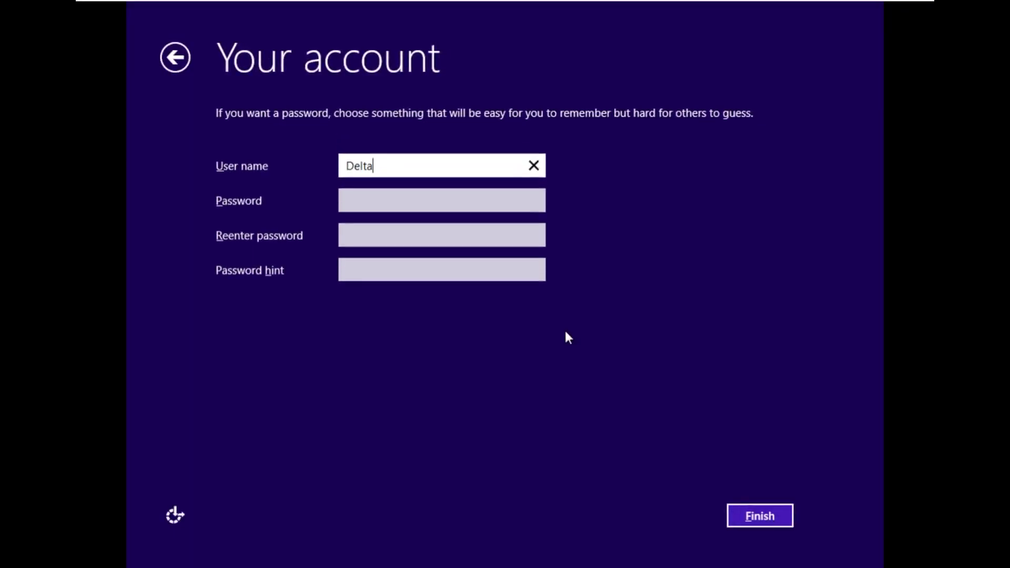
click(759, 516)
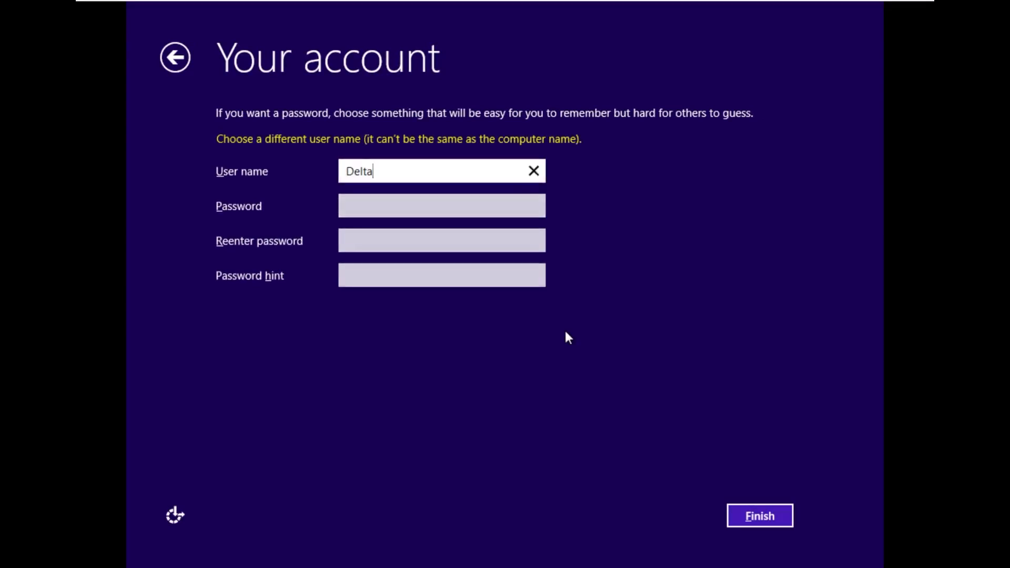
click(760, 515)
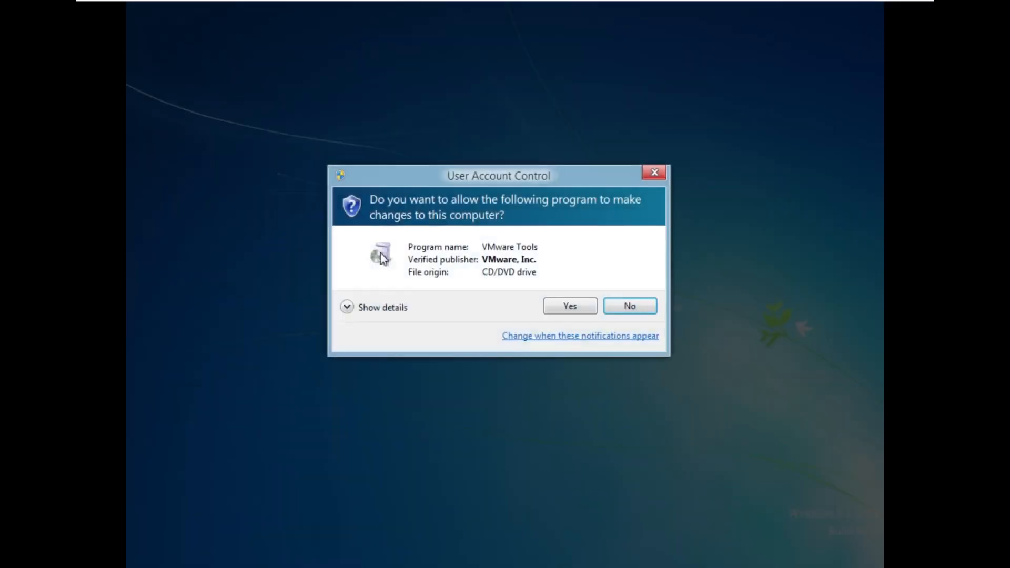
Allow VMware Tools to make changes and close the Computer window
click(570, 306)
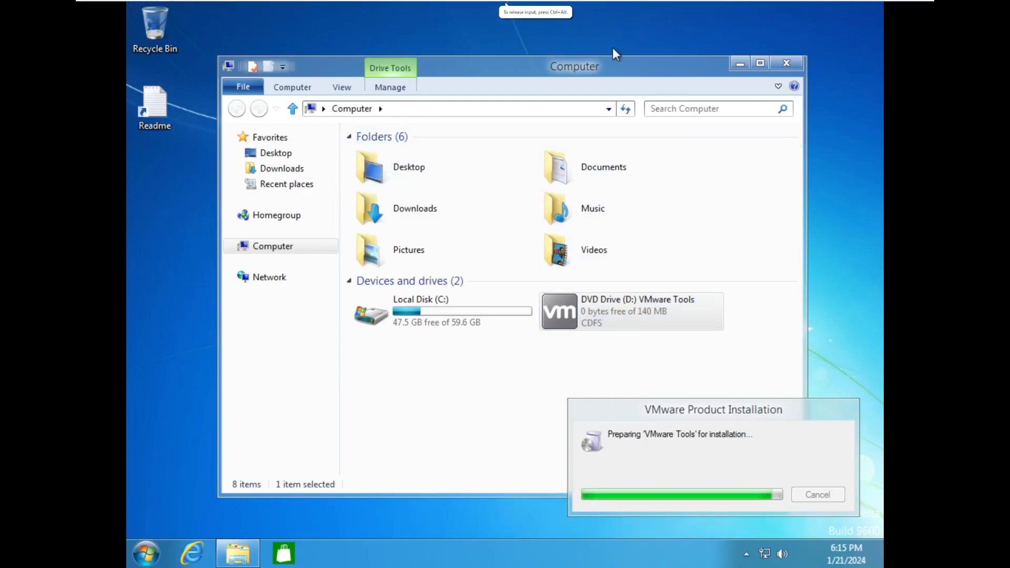
click(786, 63)
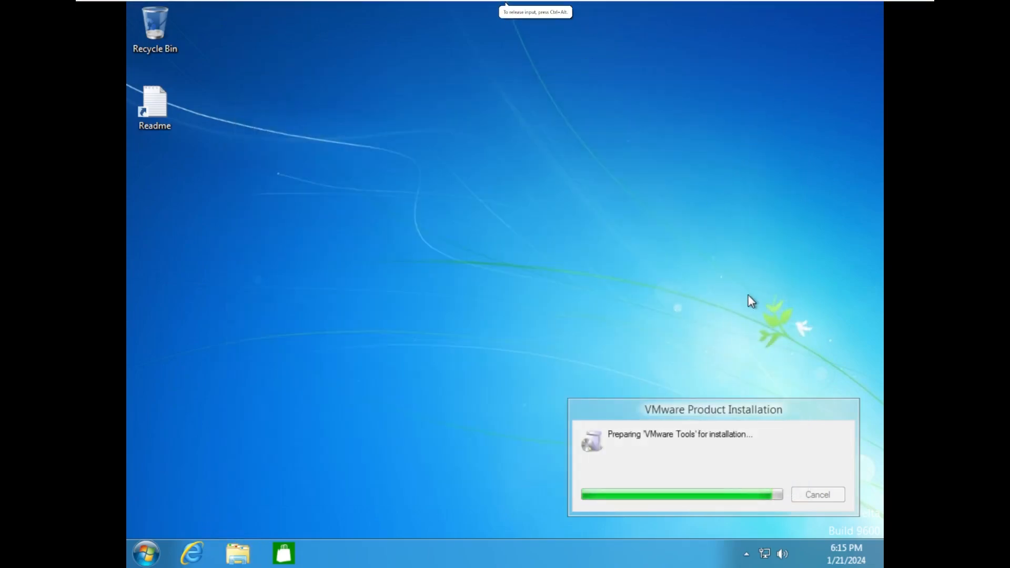
mouse_move(710, 393)
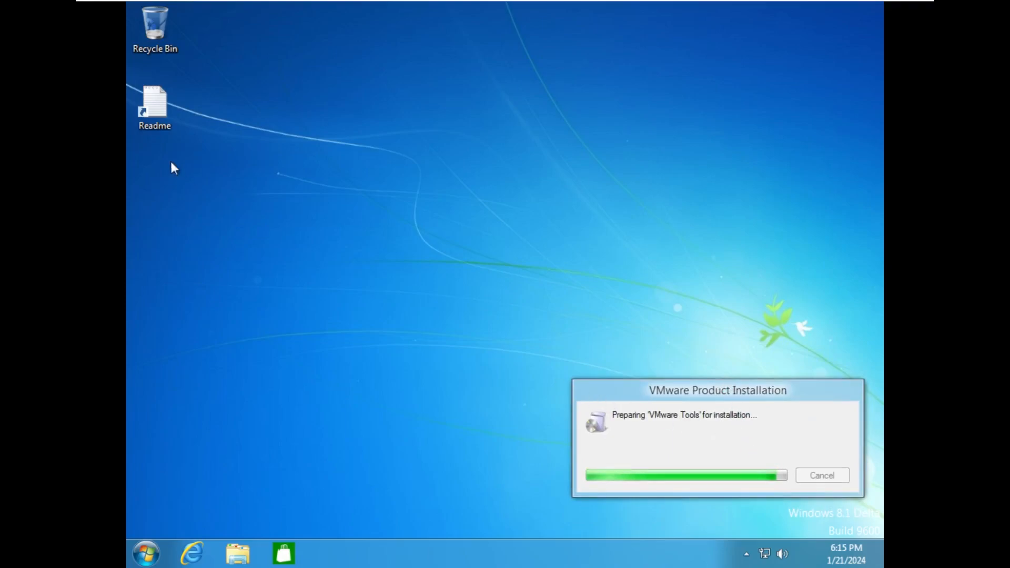
Read the Readme in WordPad down to the Credits, then bring up Task Manager
double_click(155, 107)
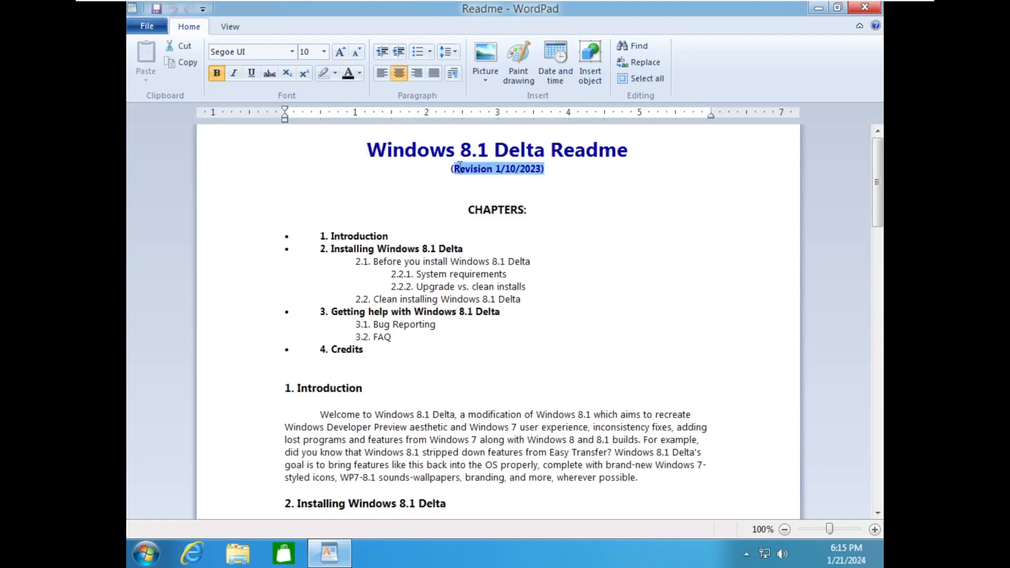
scroll(down, 3)
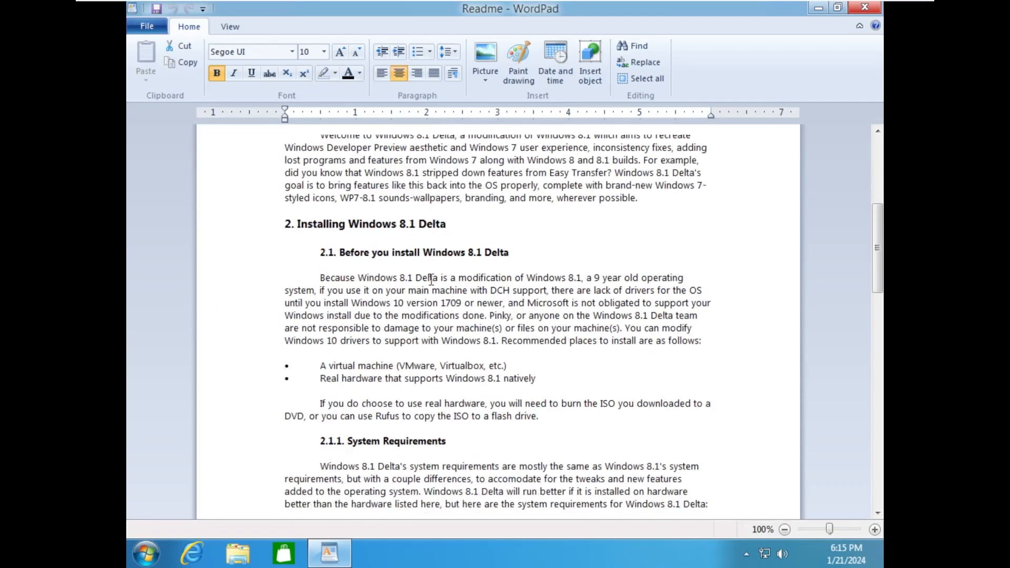
scroll(down, 3)
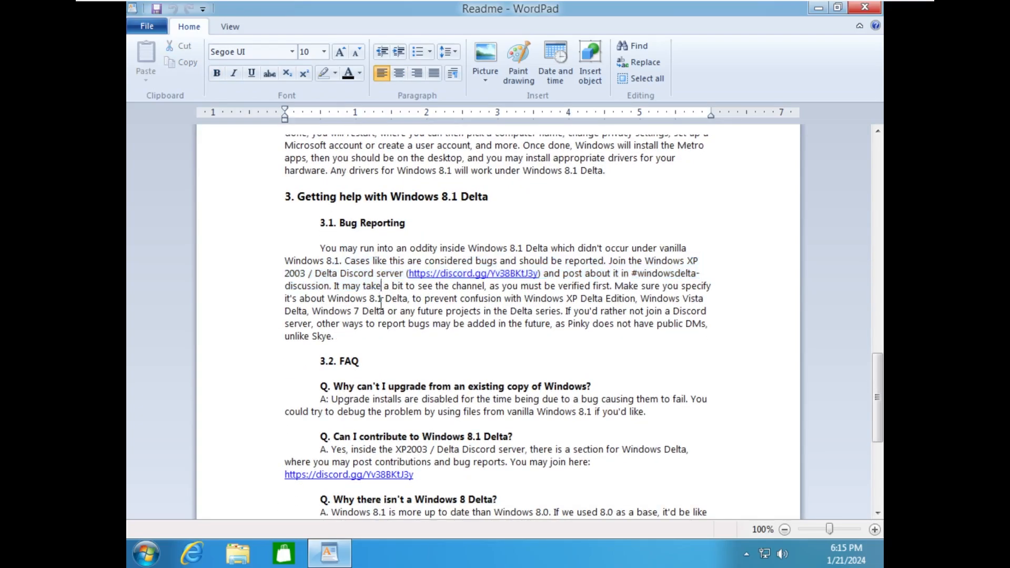
scroll(down, 3)
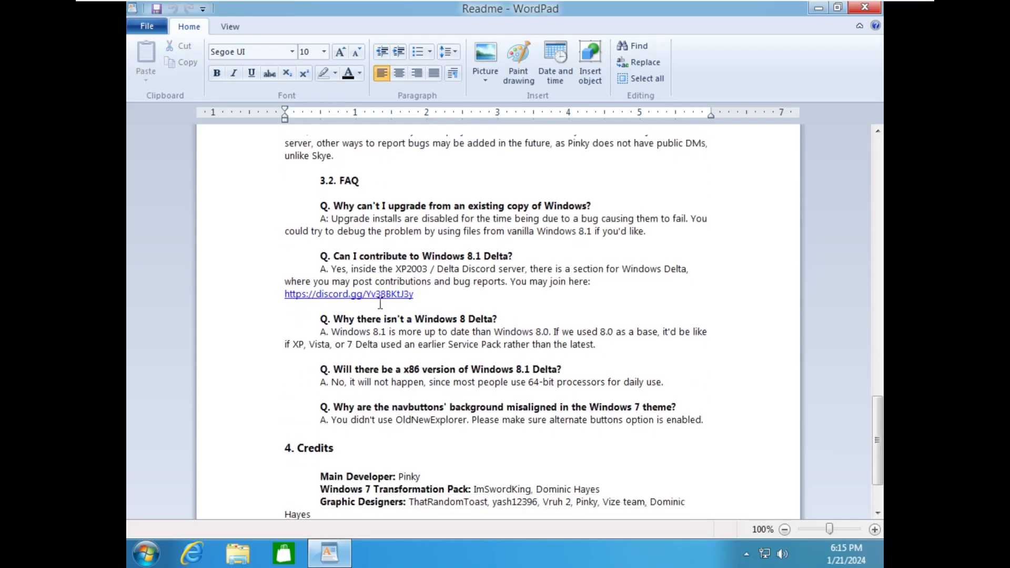
scroll(down, 3)
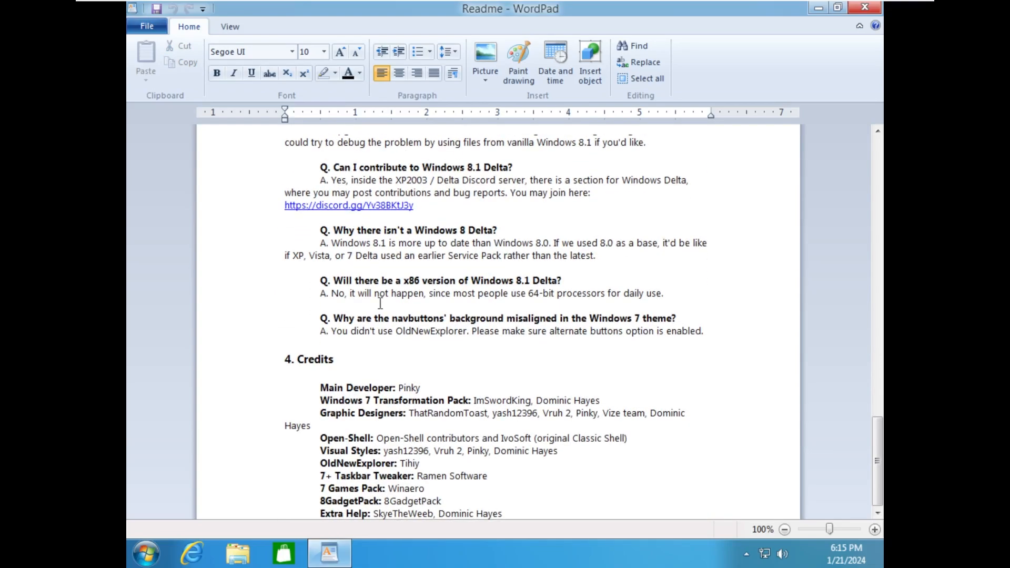
double_click(315, 359)
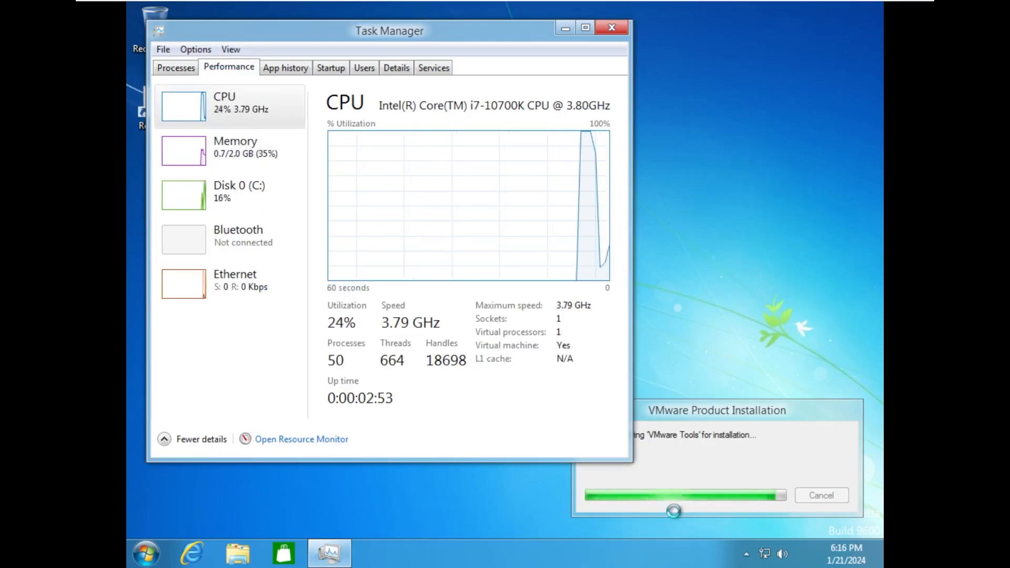
click(610, 27)
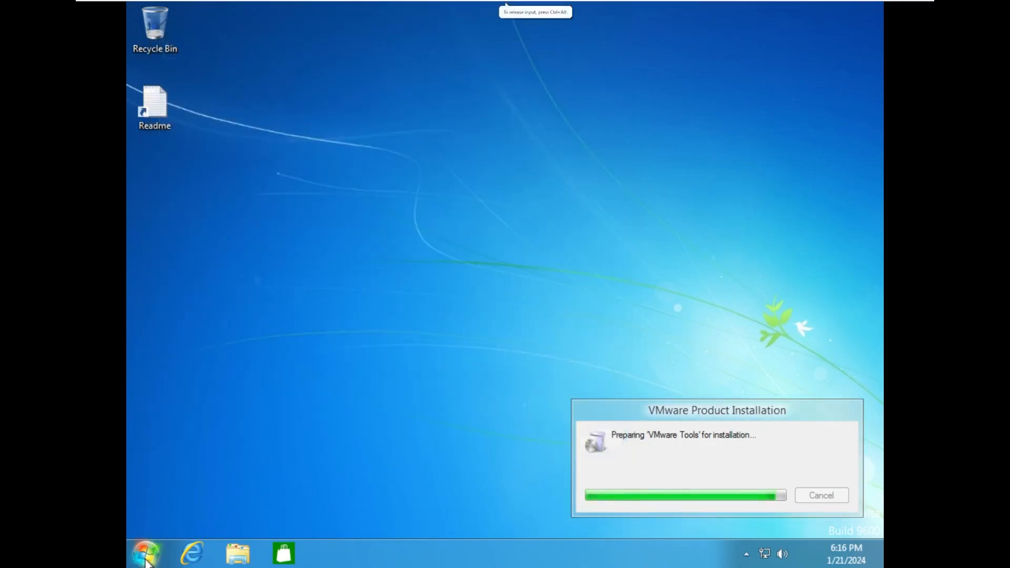
click(328, 552)
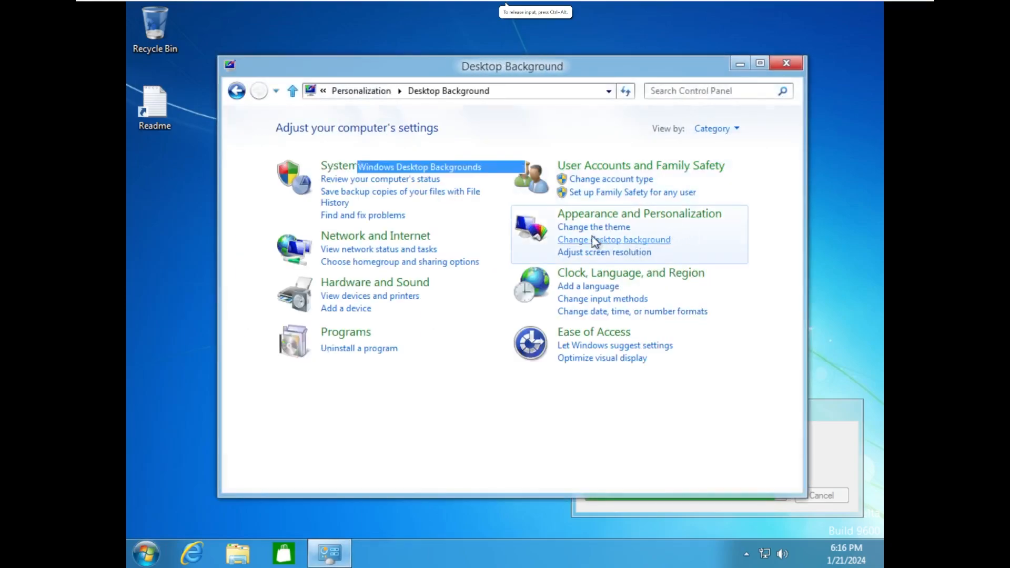
click(613, 239)
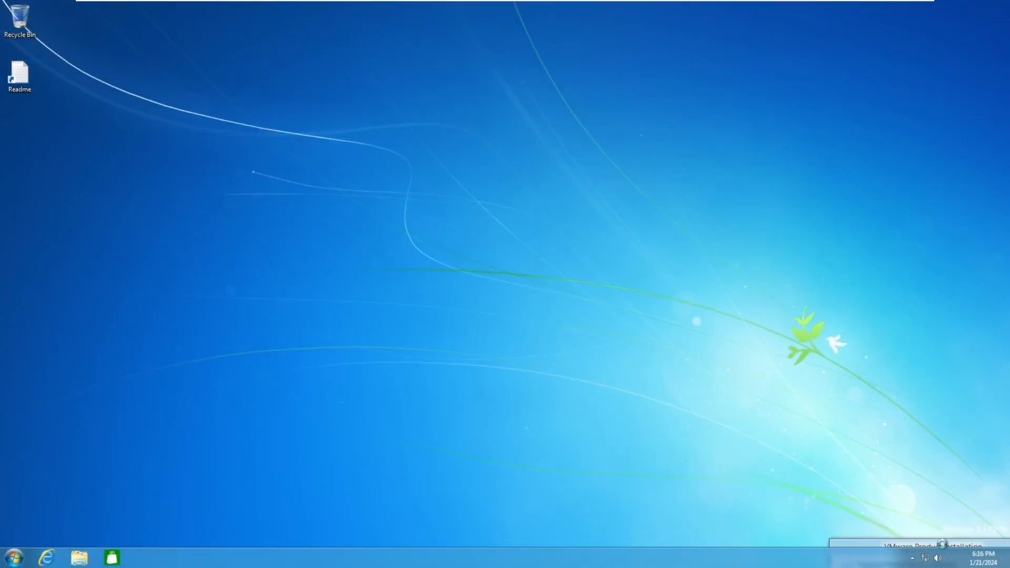
mouse_move(280, 282)
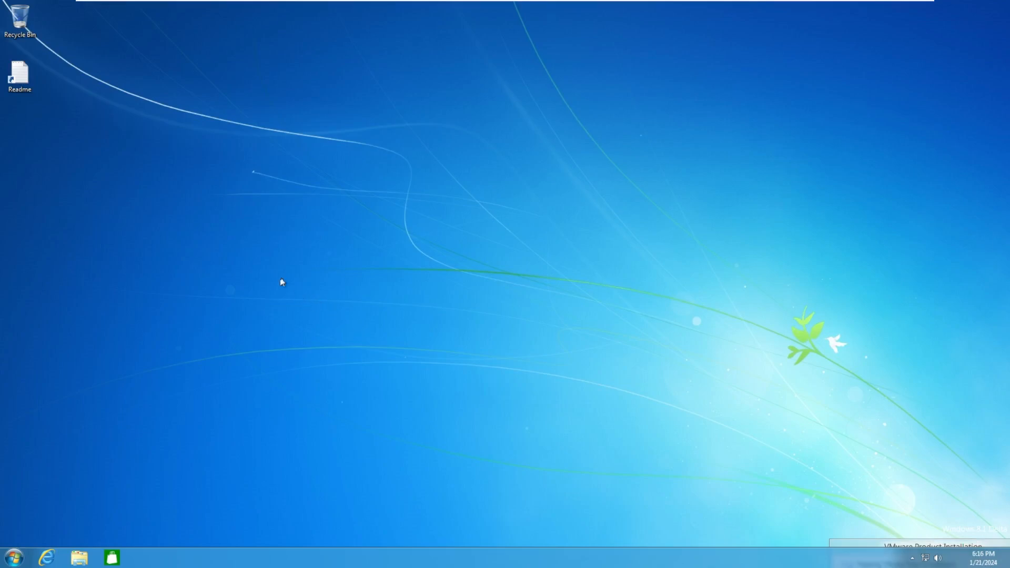
mouse_move(217, 239)
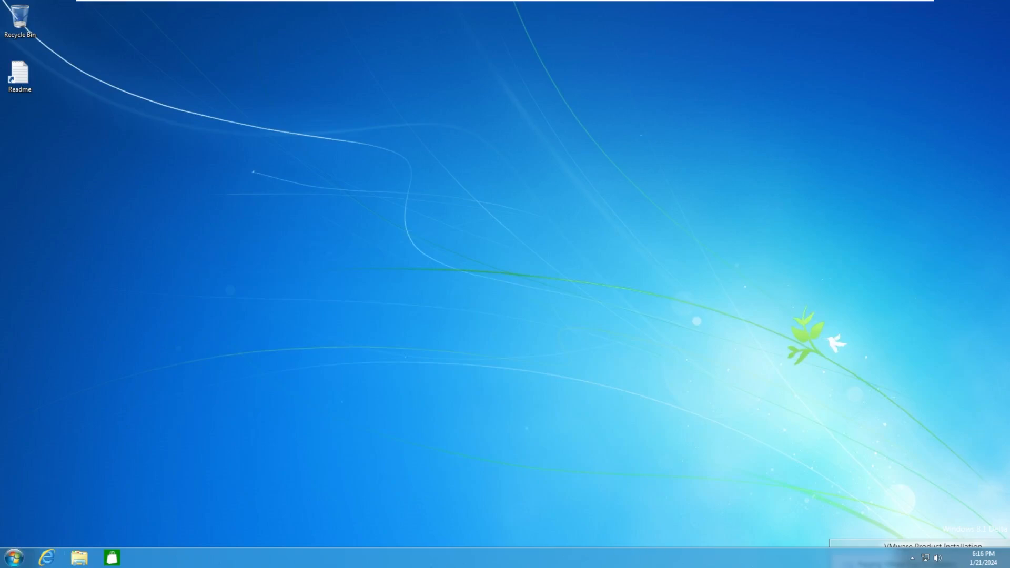
click(979, 558)
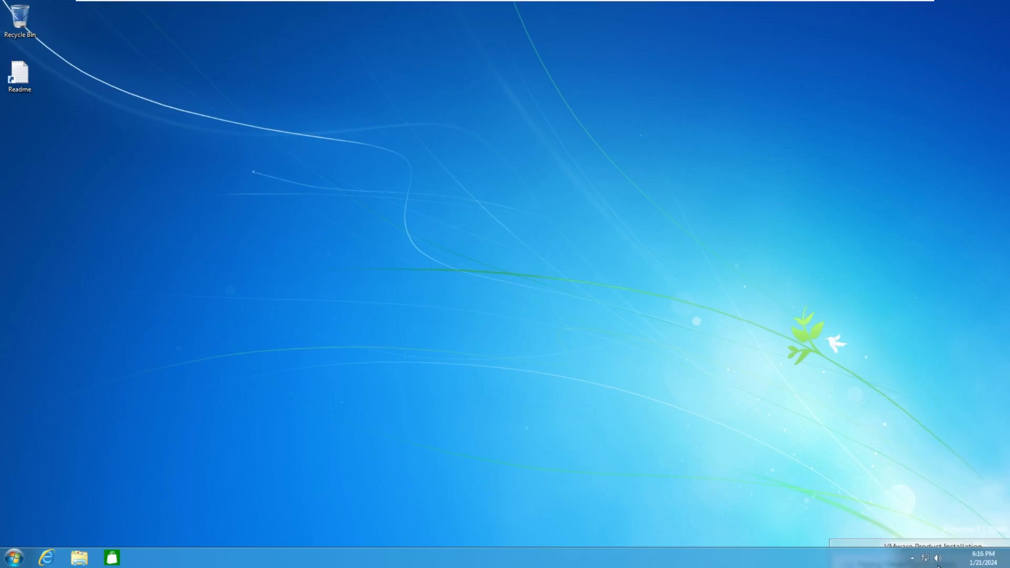
click(938, 558)
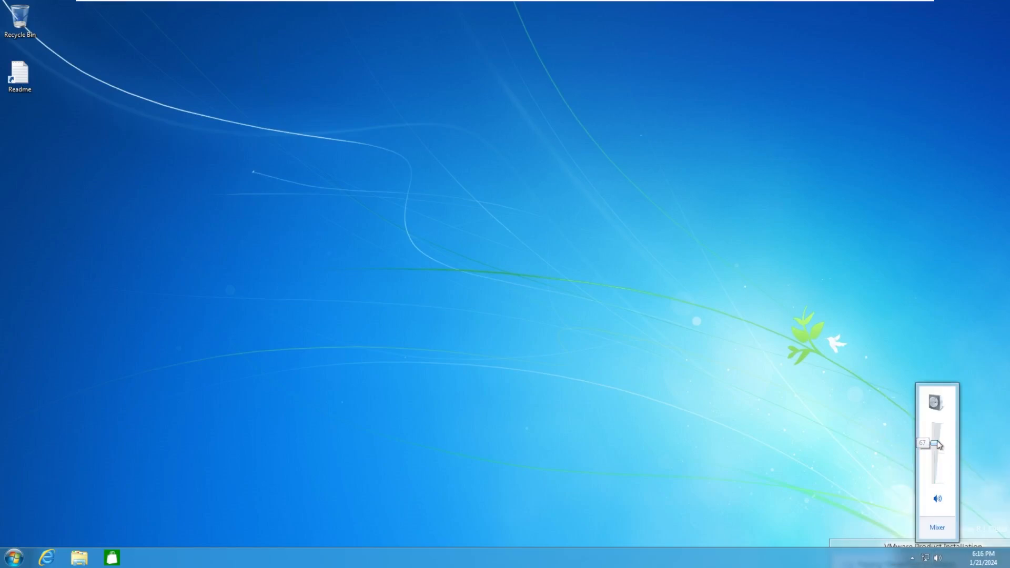
drag(936, 444, 937, 428)
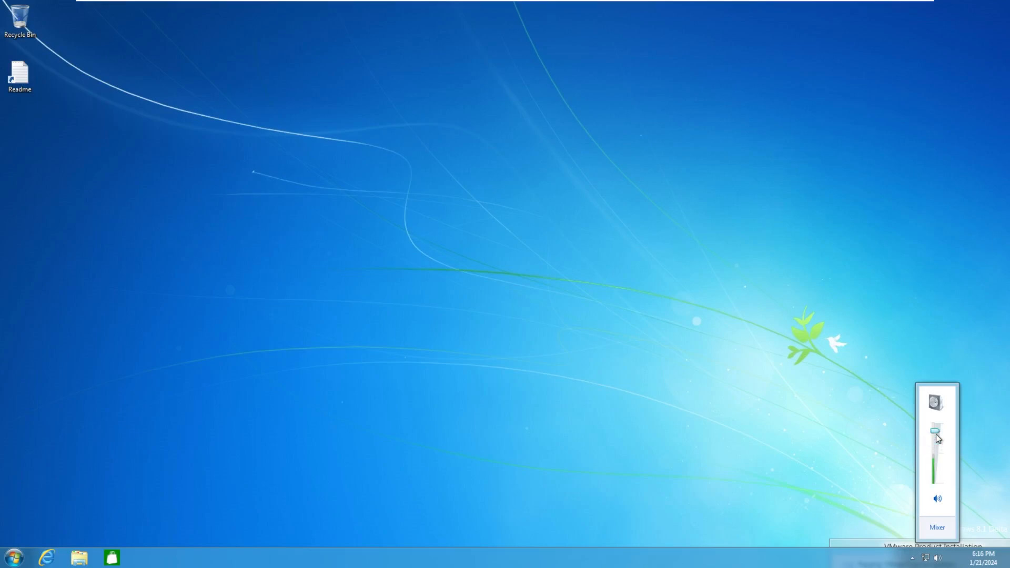
drag(938, 437, 938, 422)
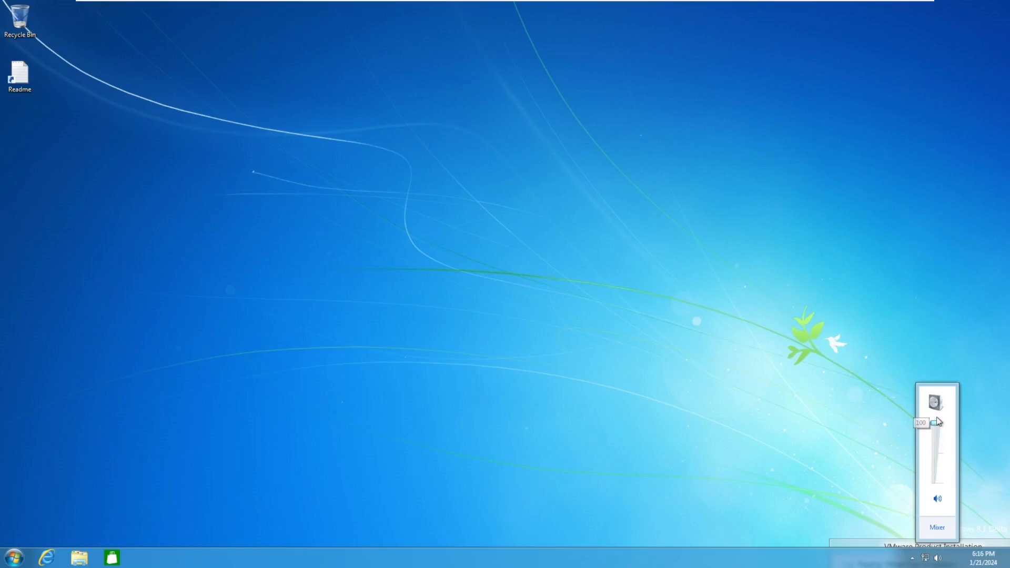
drag(939, 422, 935, 480)
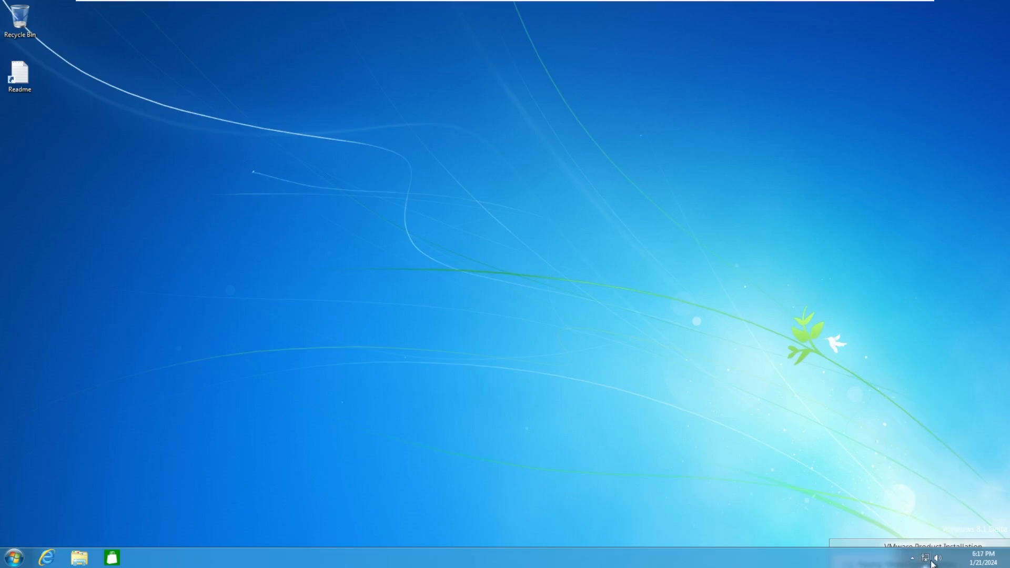
click(925, 557)
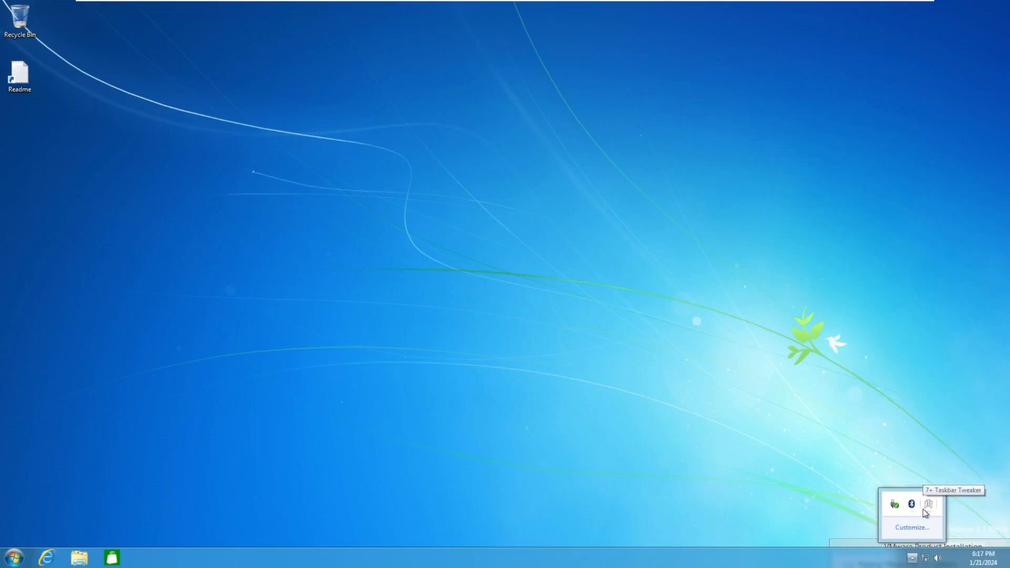
click(927, 504)
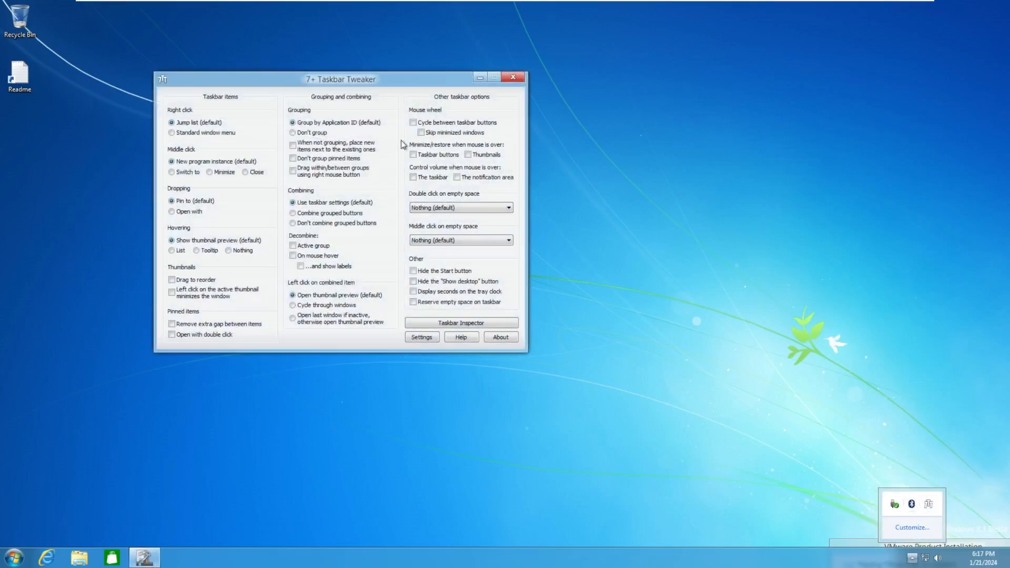
click(513, 76)
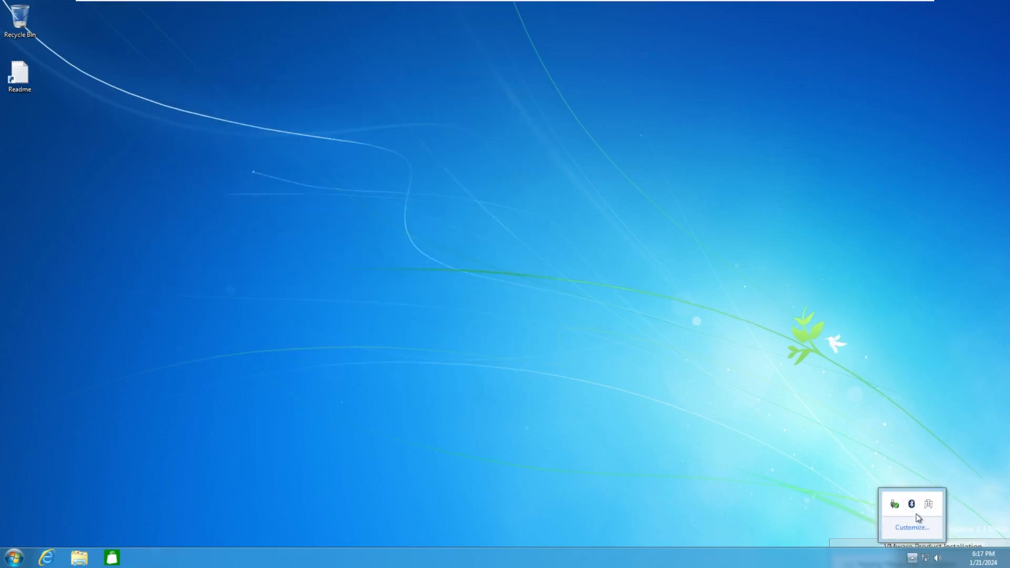
click(109, 558)
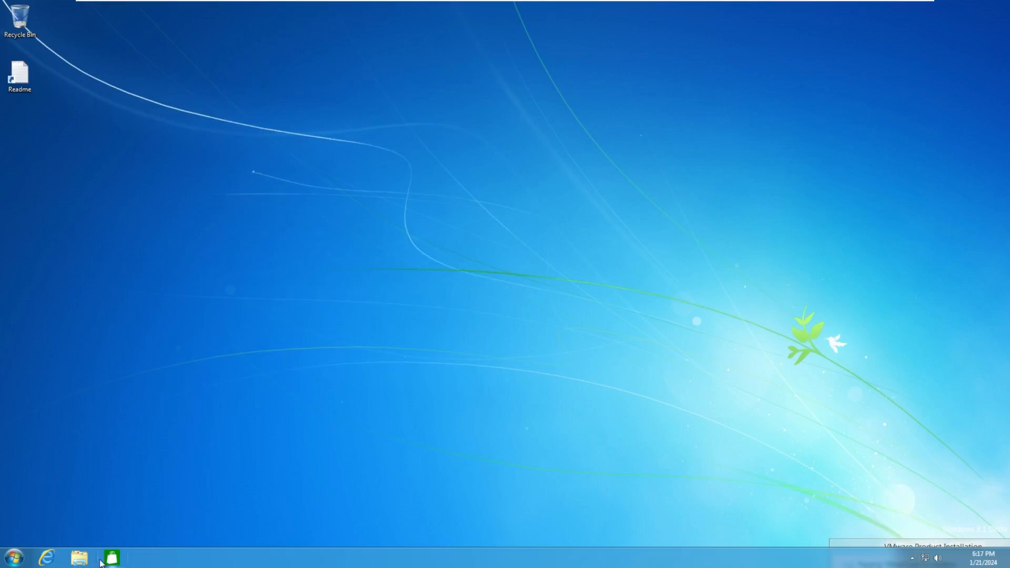
mouse_move(110, 558)
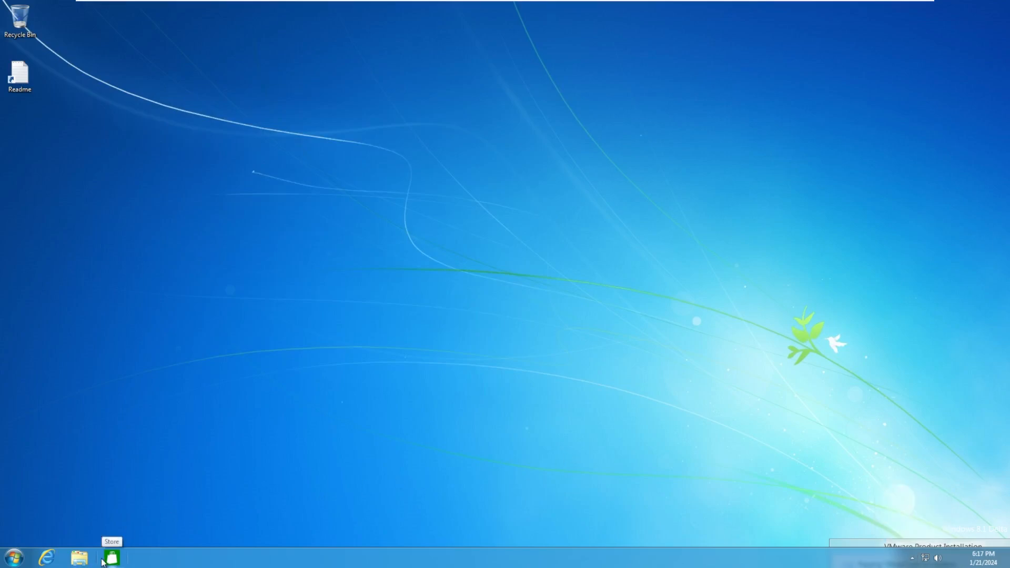
click(111, 558)
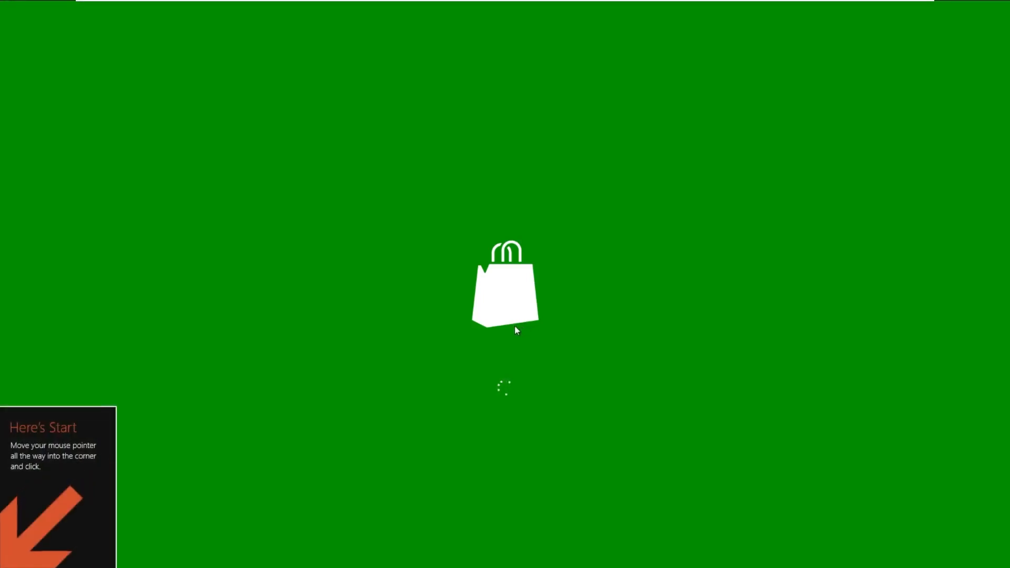
mouse_move(413, 129)
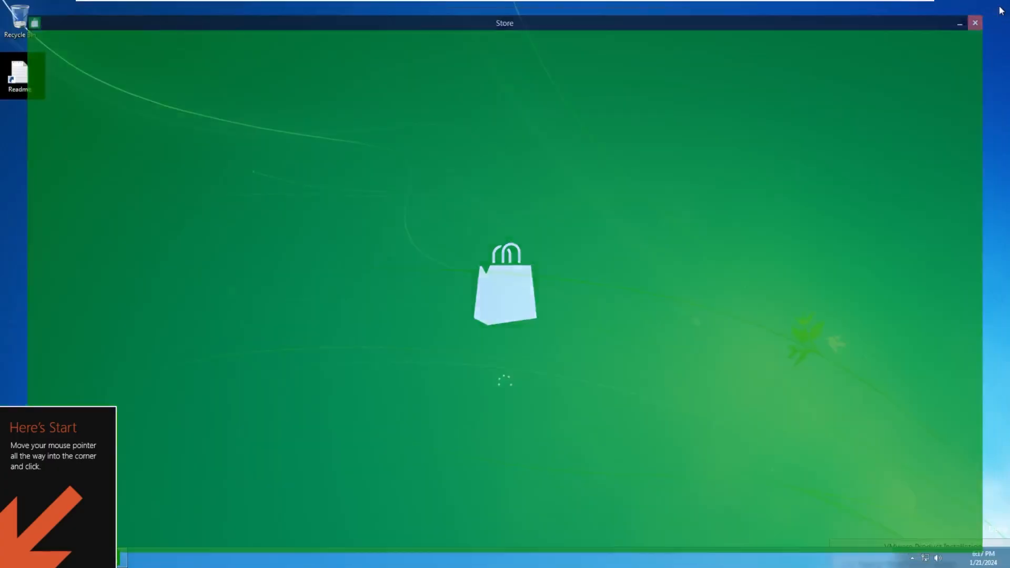
right_click(110, 558)
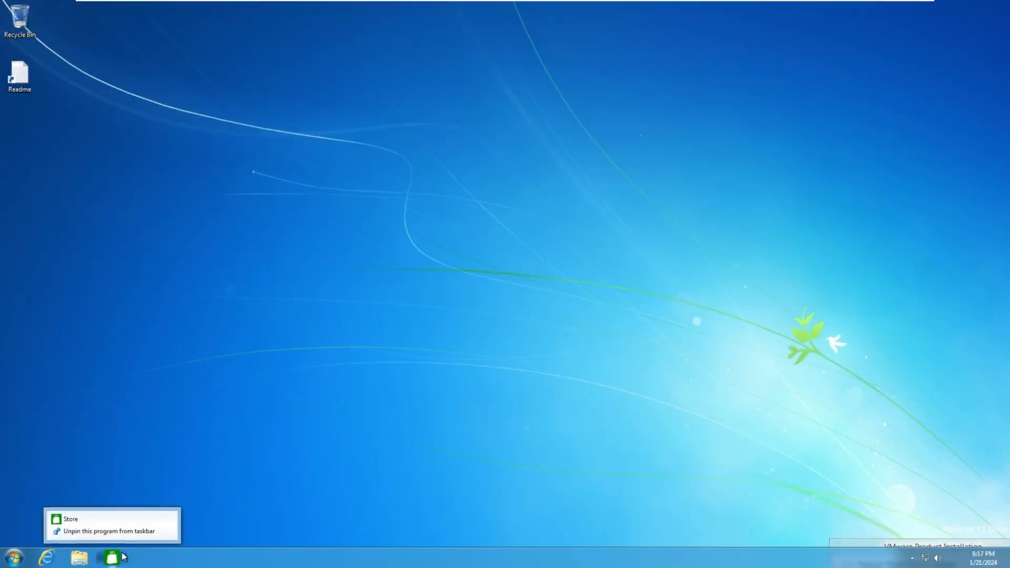
click(79, 558)
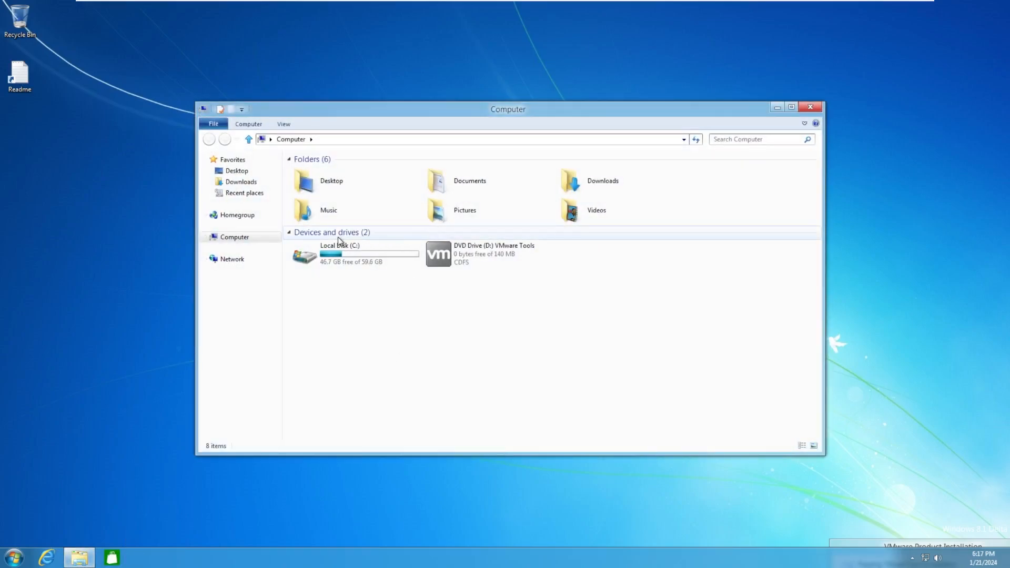
mouse_move(364, 270)
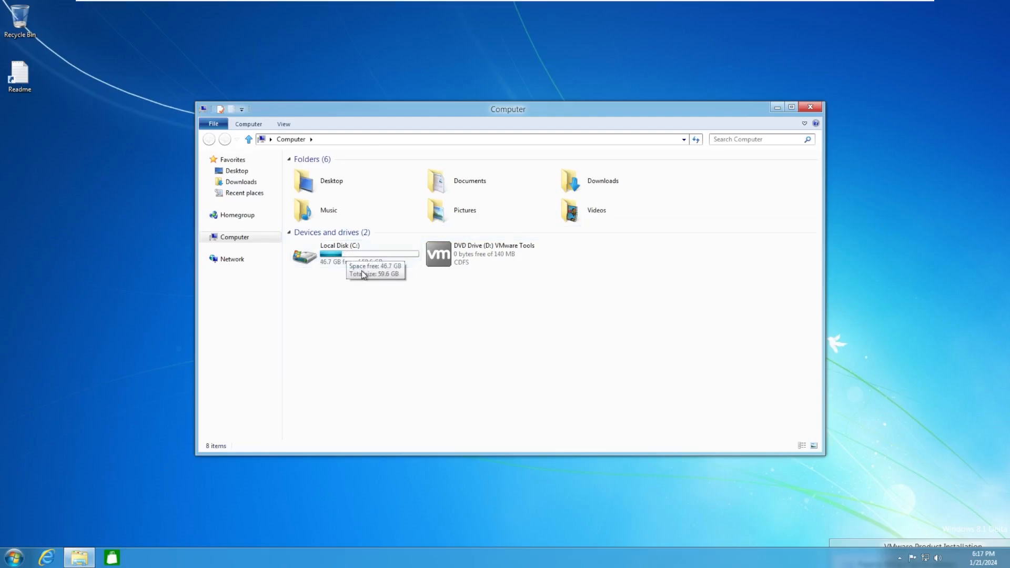
click(340, 253)
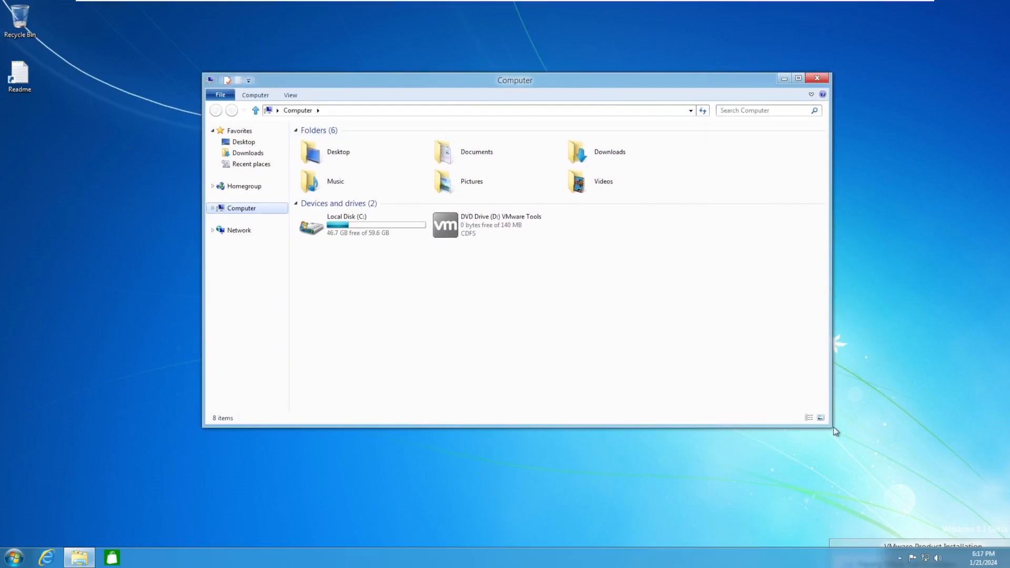
mouse_move(202, 354)
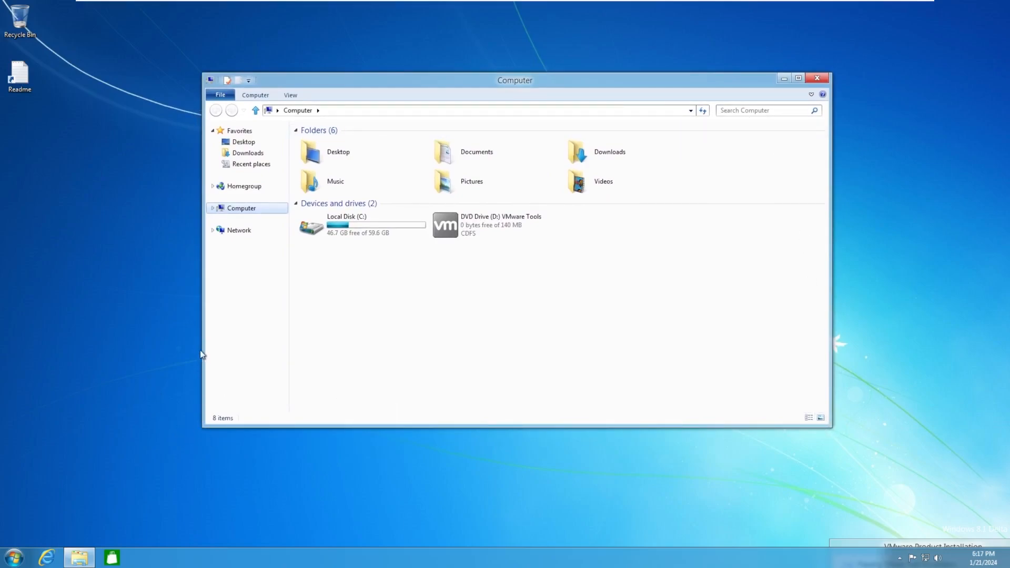
mouse_move(817, 77)
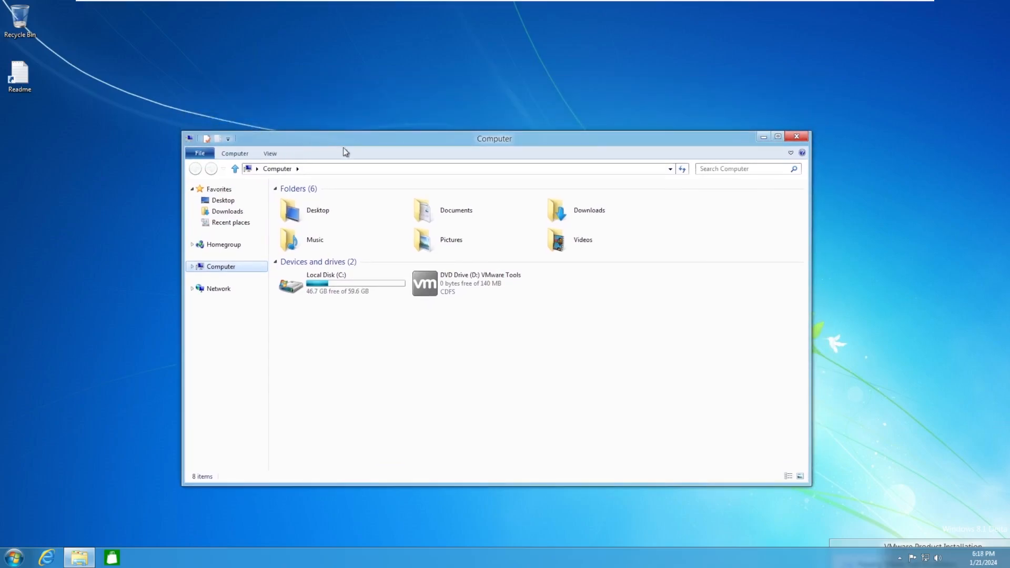
drag(495, 139, 482, 128)
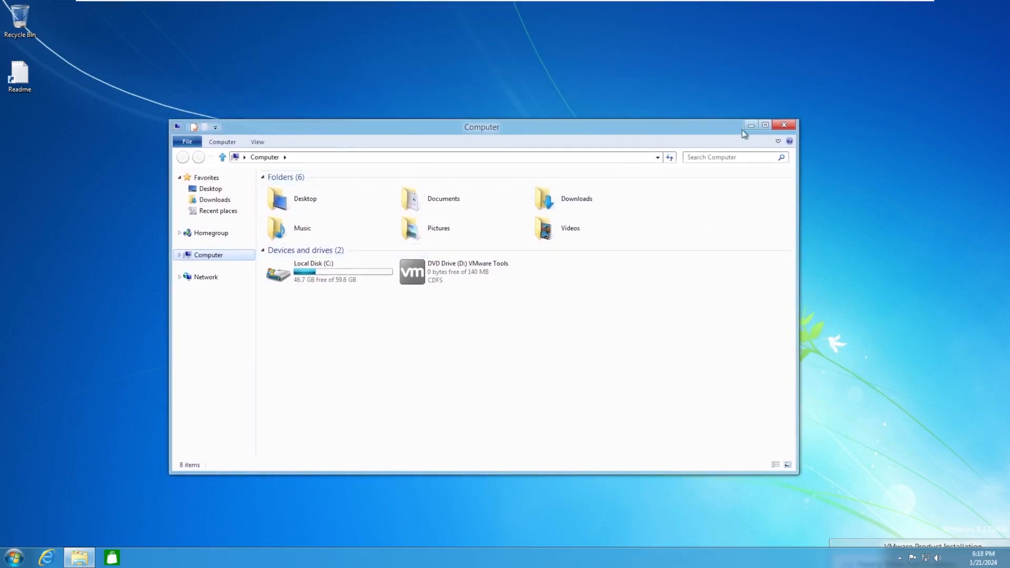
mouse_move(765, 125)
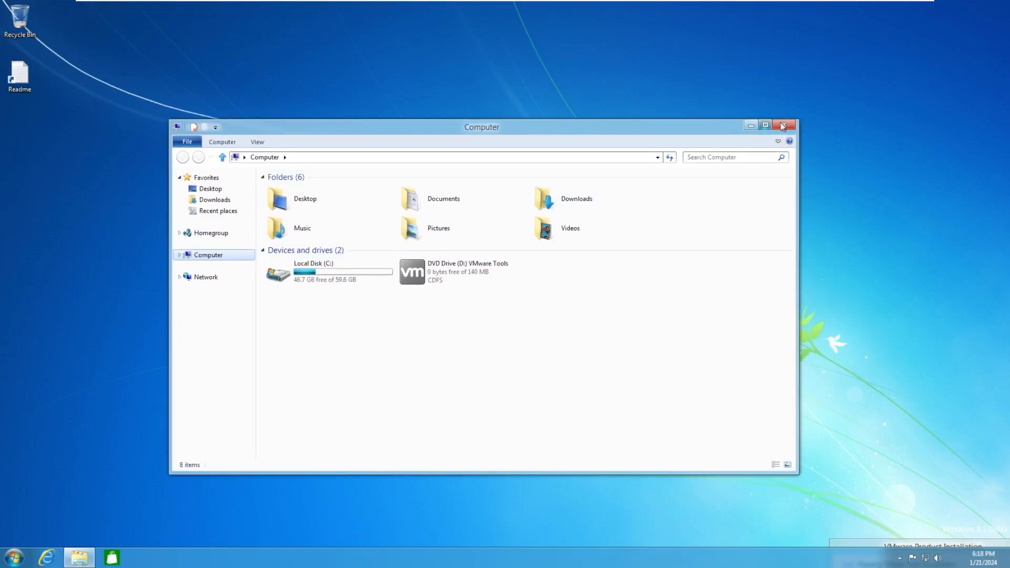
click(783, 125)
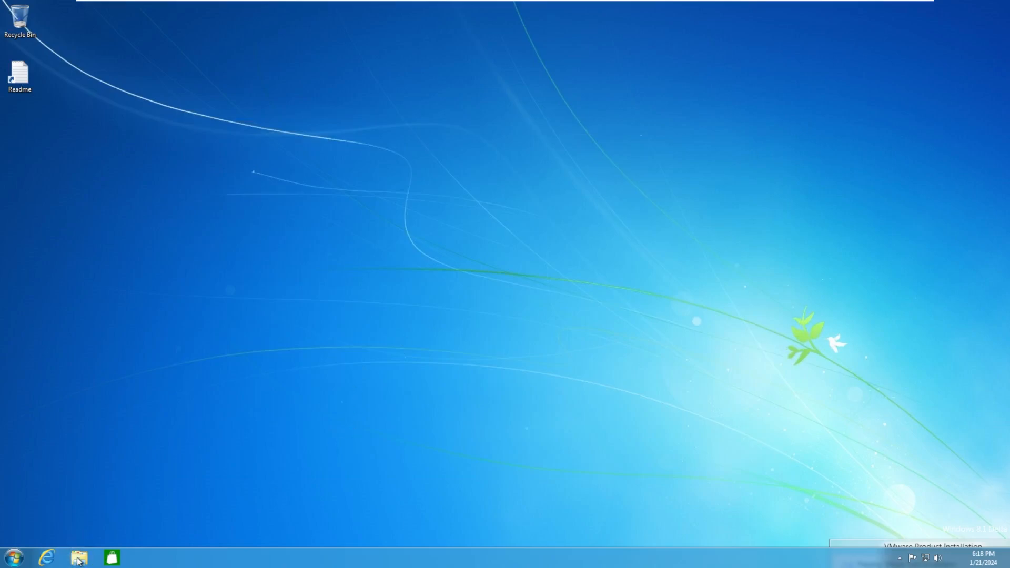
click(45, 558)
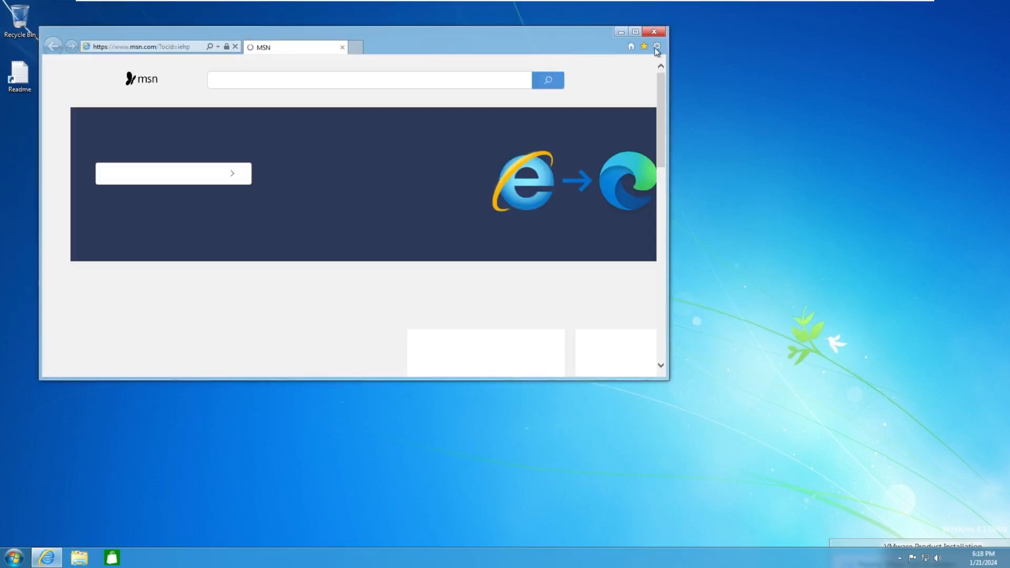
Close Internet Explorer
click(656, 46)
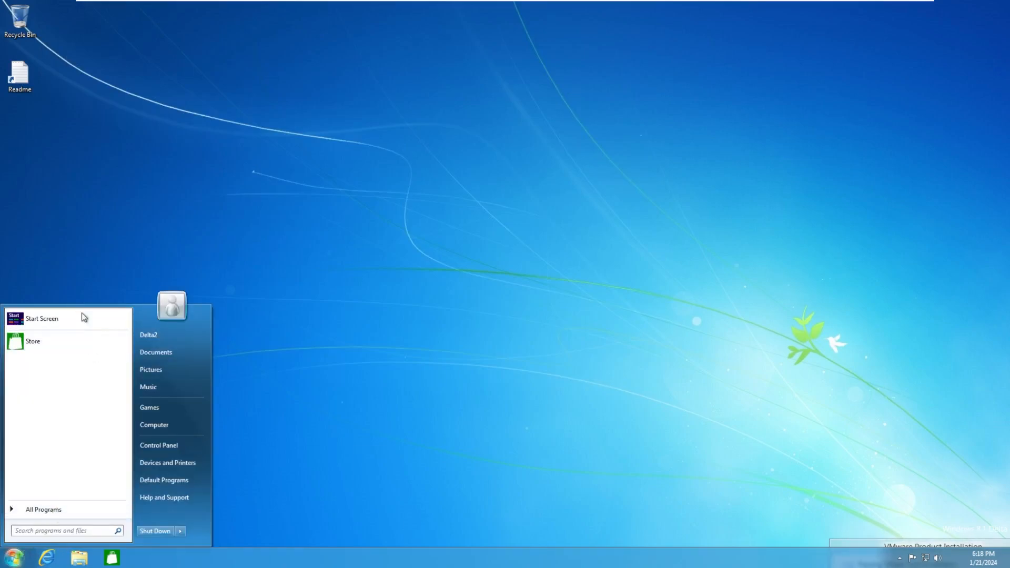
View the Open-Shell options, then launch Sidebar from Start > All Programs
right_click(11, 557)
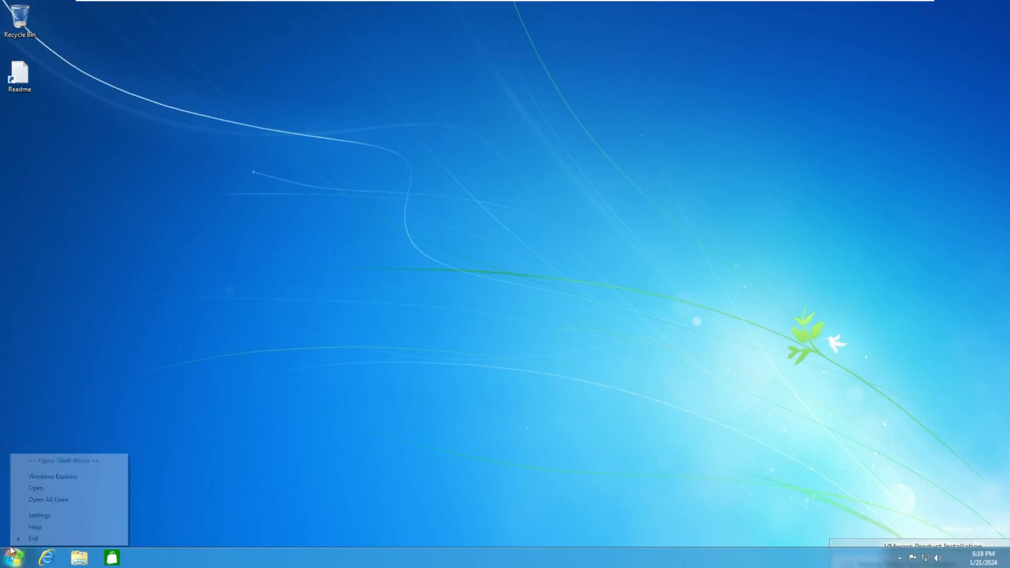
click(10, 558)
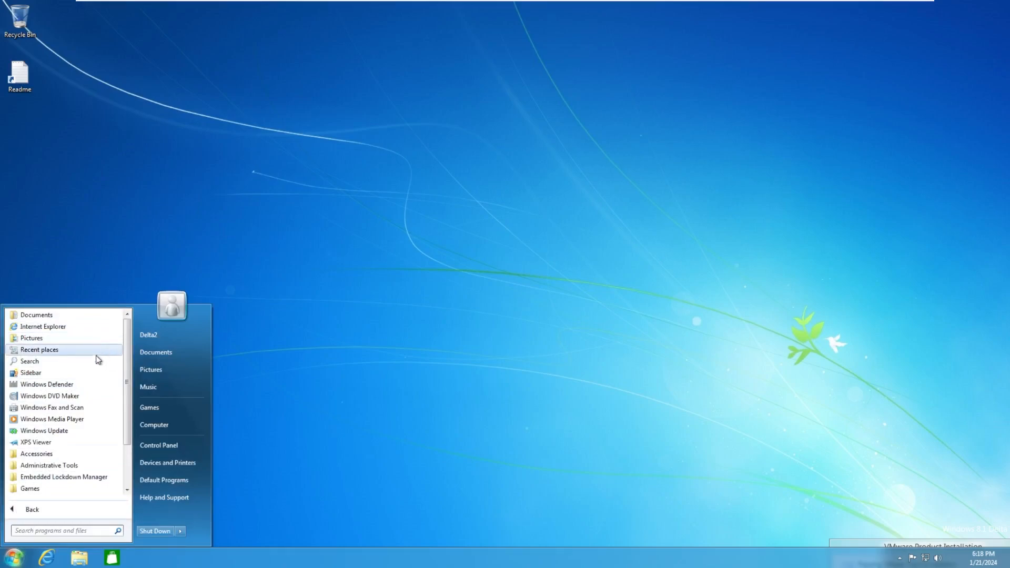
scroll(down, 3)
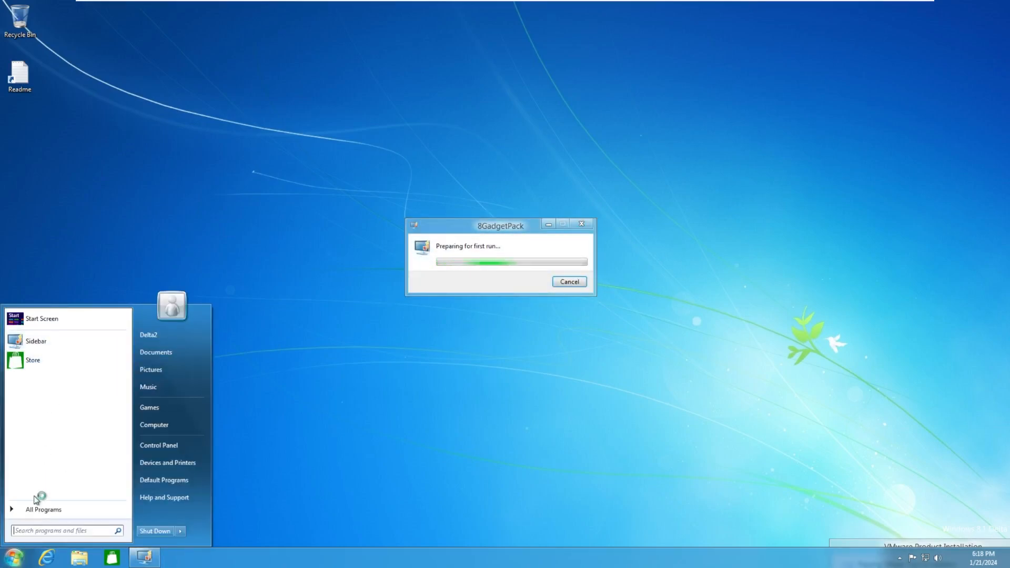
Browse All Programs in the Open-Shell Start menu
click(43, 509)
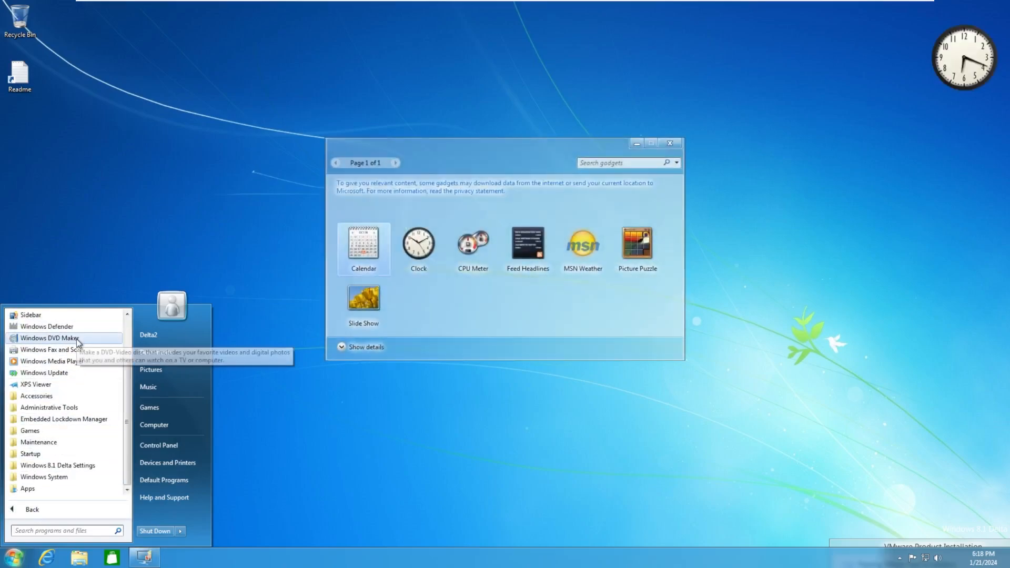
mouse_move(50, 350)
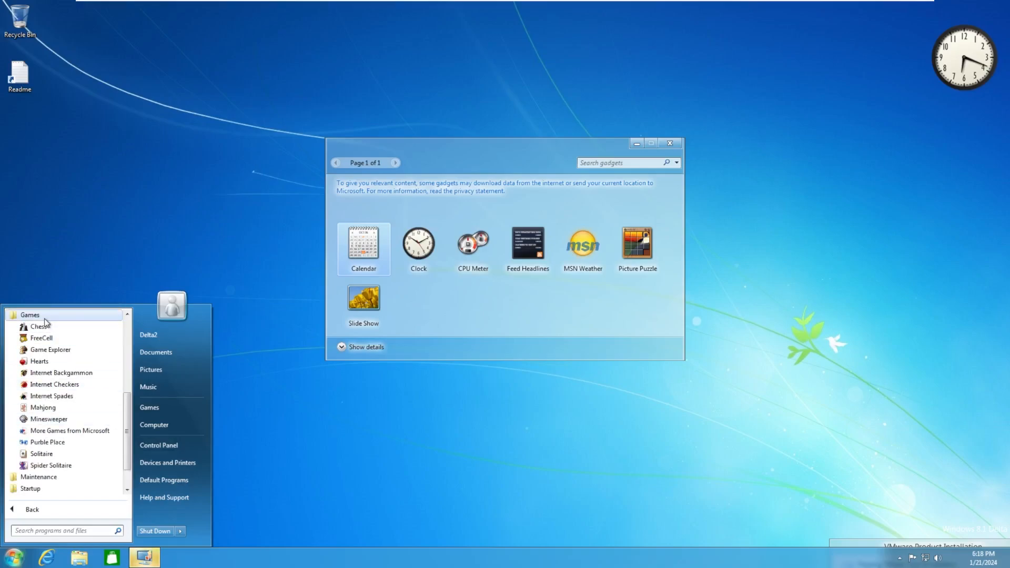
mouse_move(48, 443)
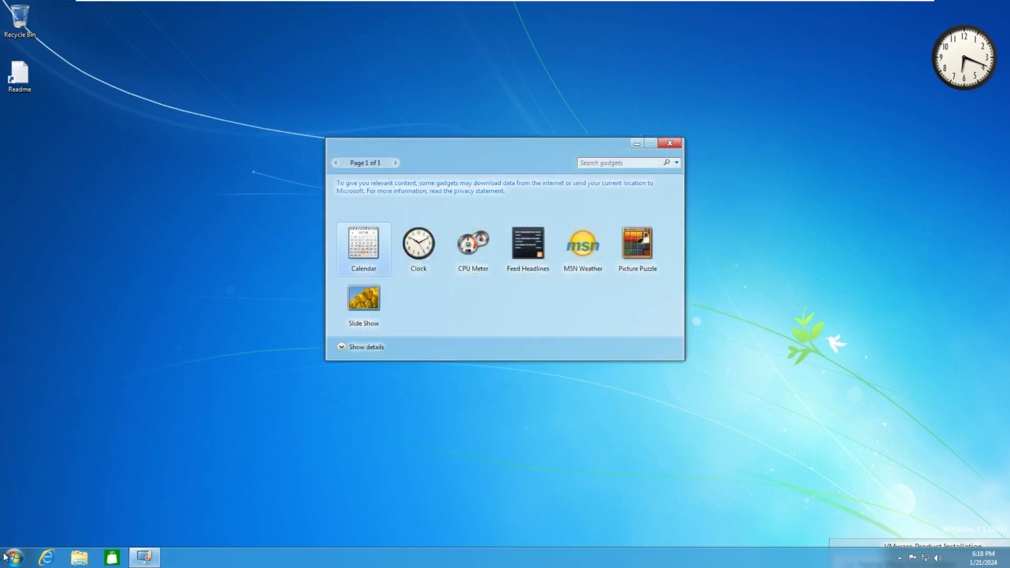
click(9, 555)
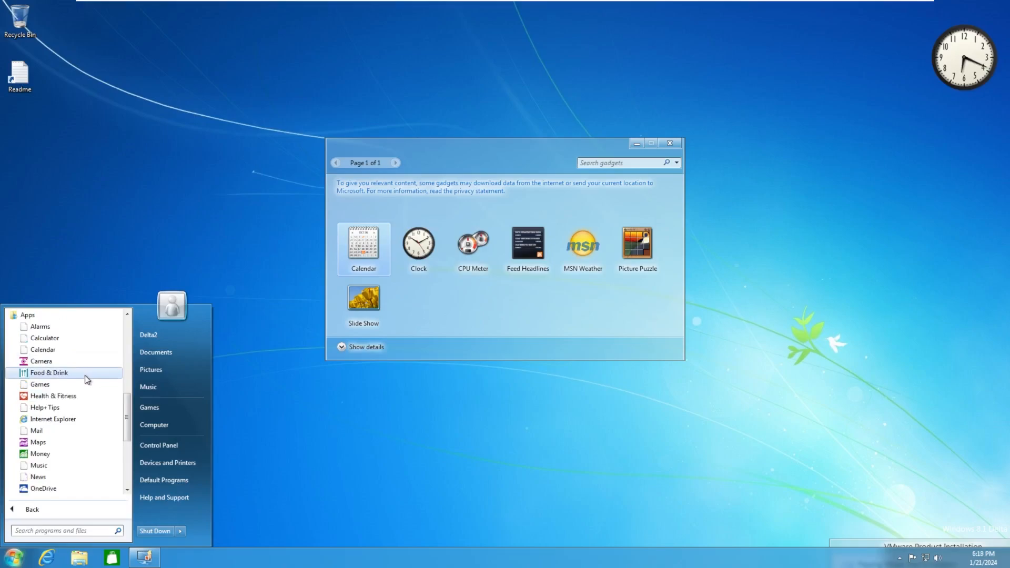
scroll(down, 3)
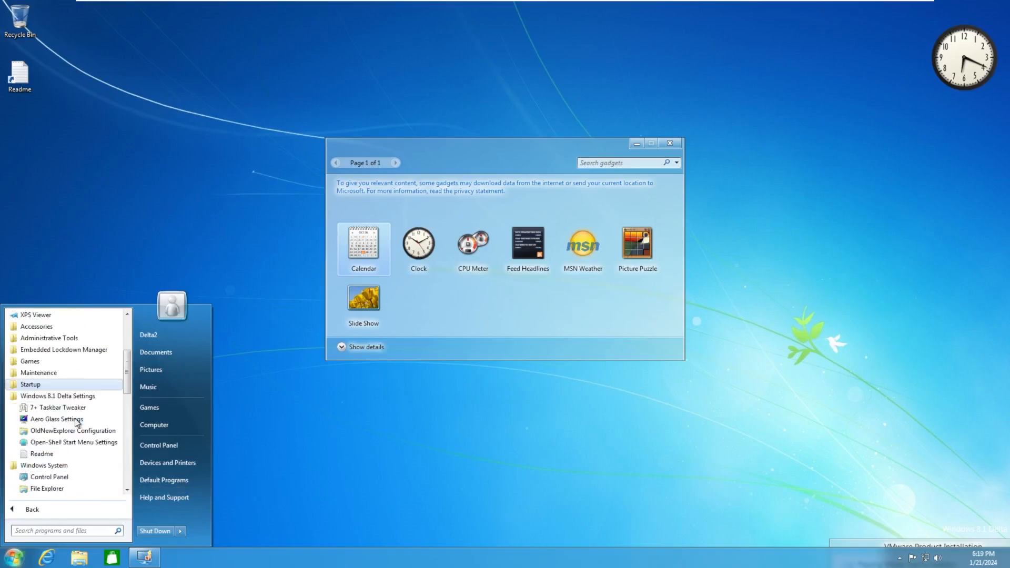
mouse_move(61, 408)
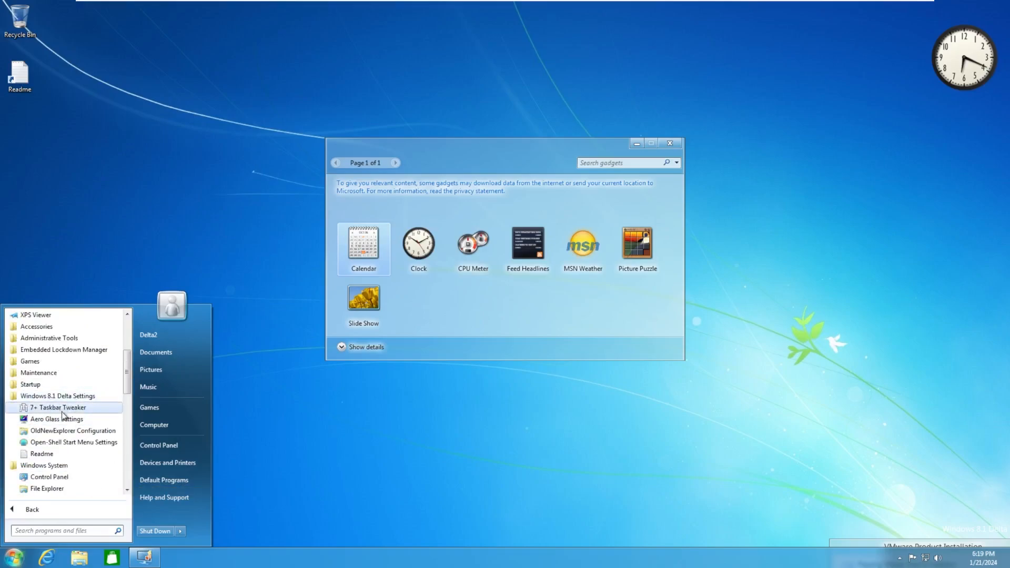
mouse_move(56, 419)
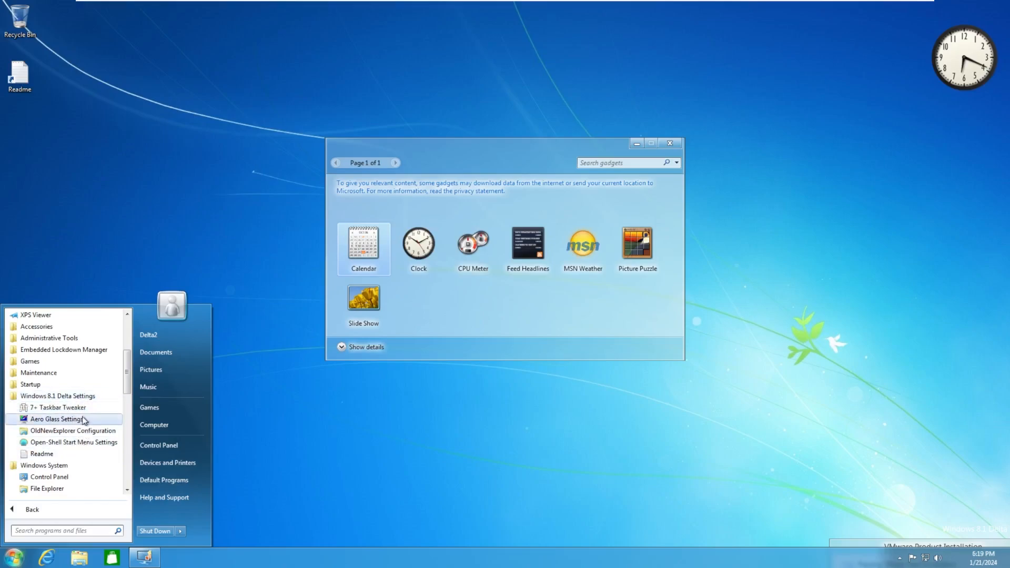
mouse_move(72, 431)
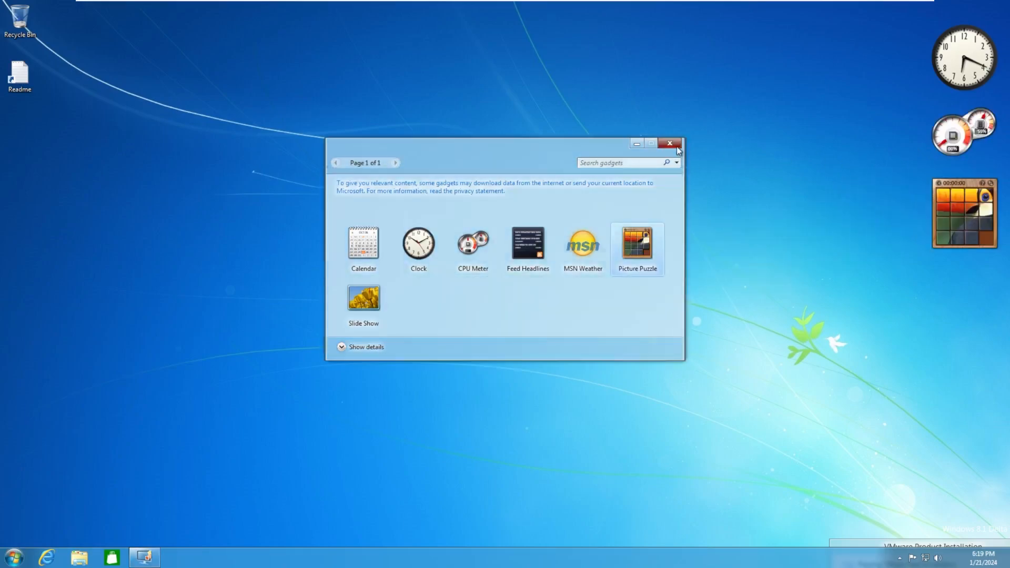
Close the Gadget Gallery, leaving clock, CPU Meter and Picture Puzzle gadgets
click(670, 143)
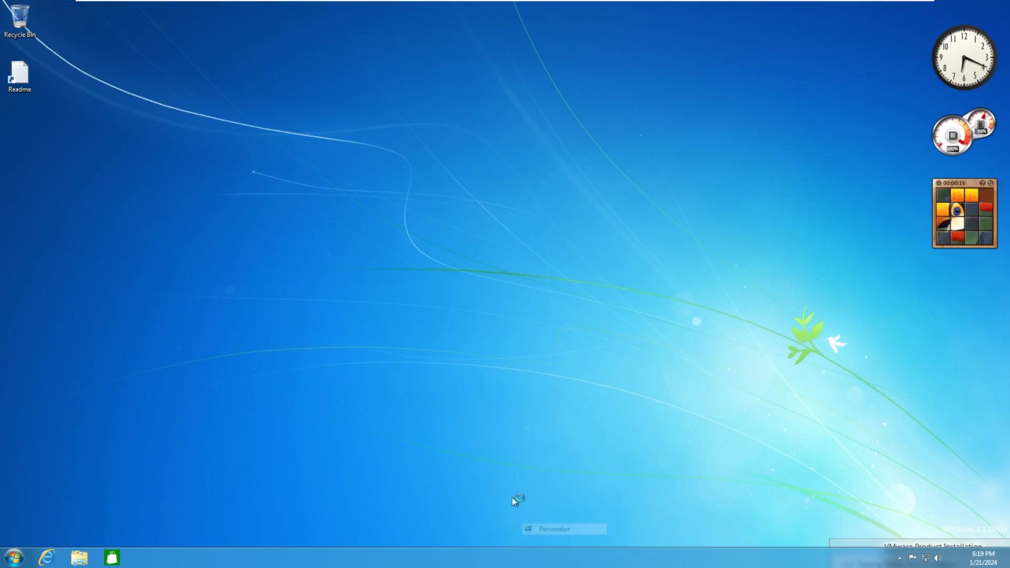
Try the Windows 8 RTM, Windows 8 Release Preview and Architecture themes in Personalization
click(554, 529)
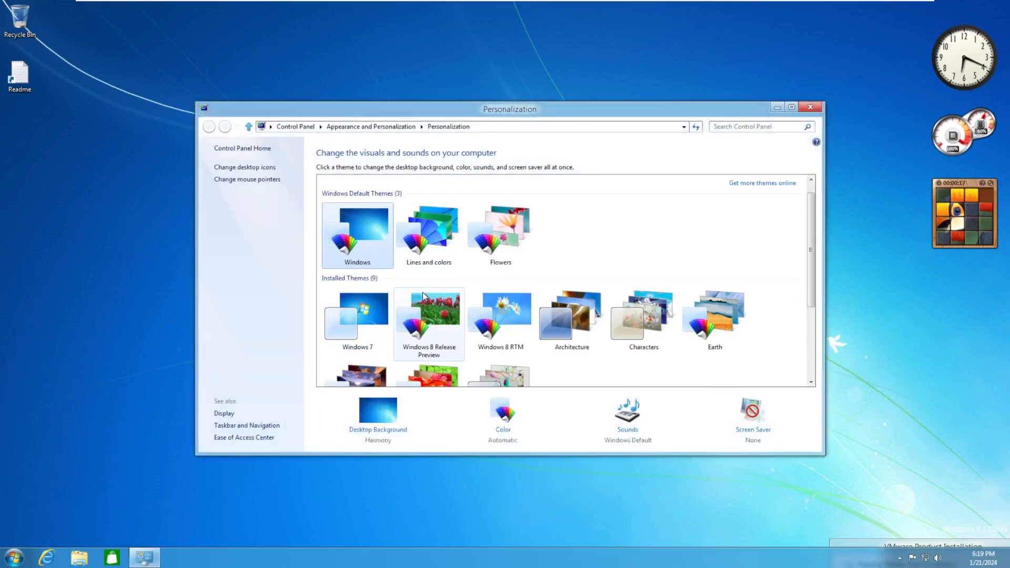
scroll(down, 3)
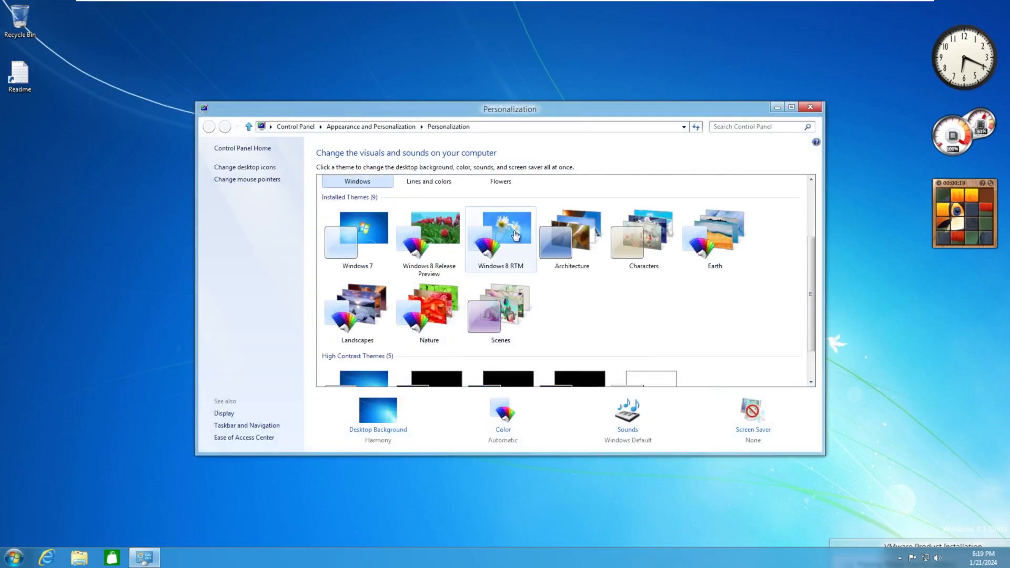
click(501, 235)
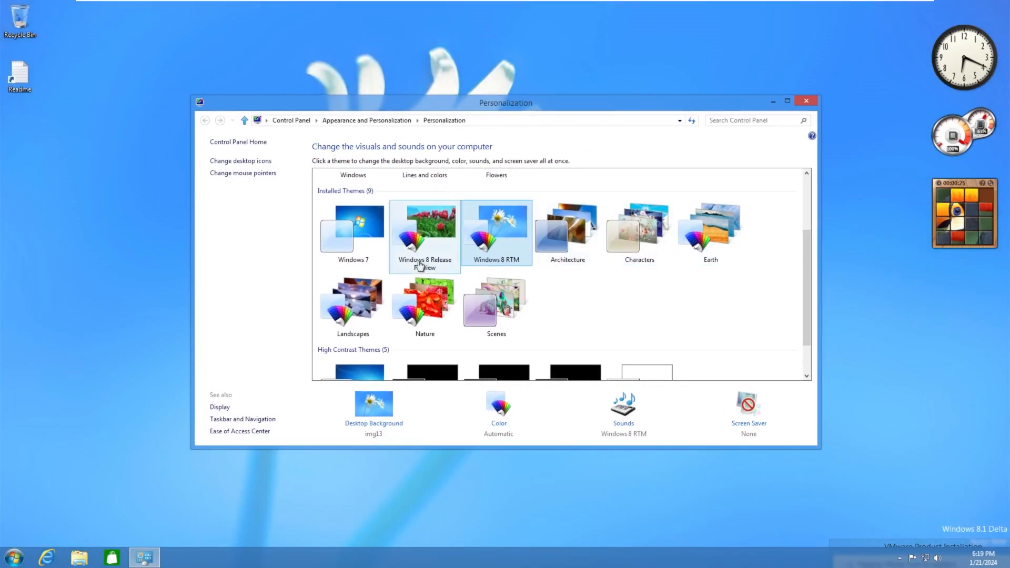
click(424, 231)
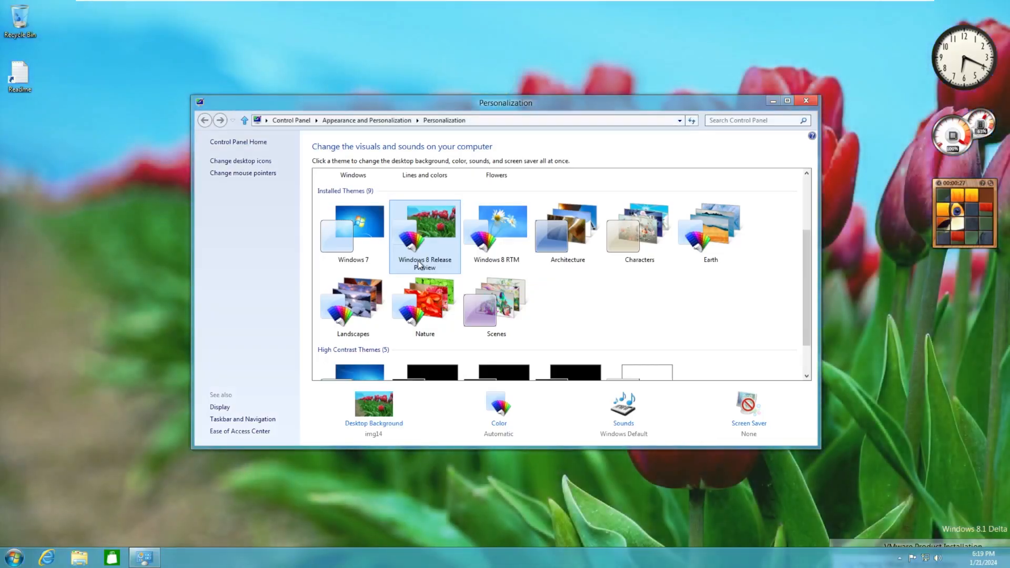
scroll(down, 3)
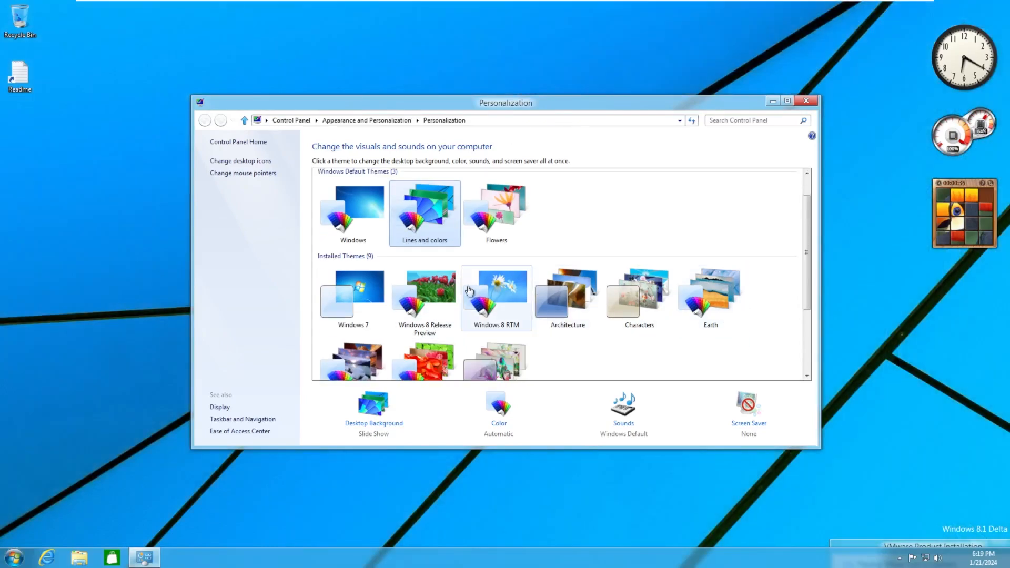
click(567, 293)
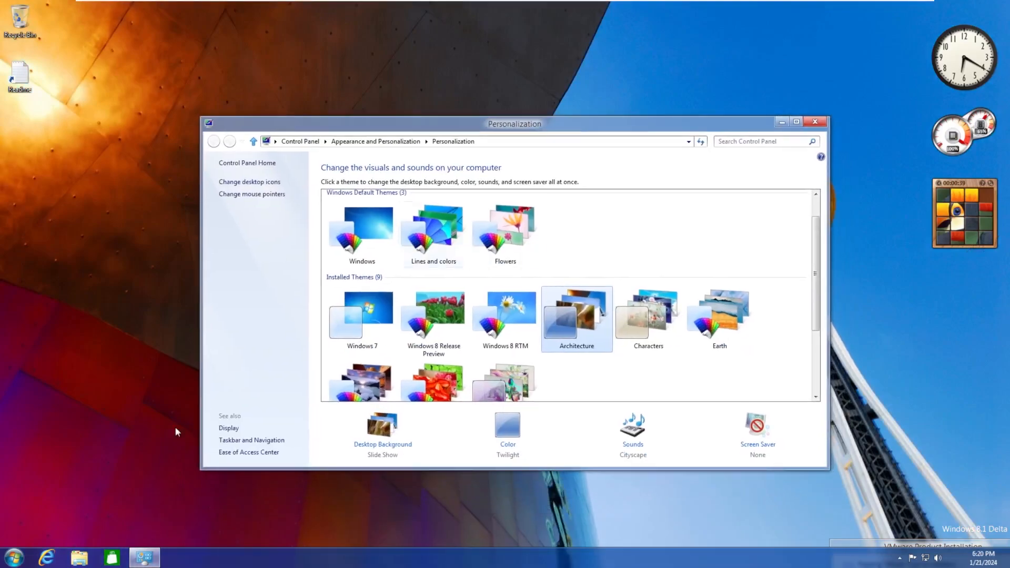
Apply the Windows 7 theme, giving the Windows logo wallpaper
click(11, 555)
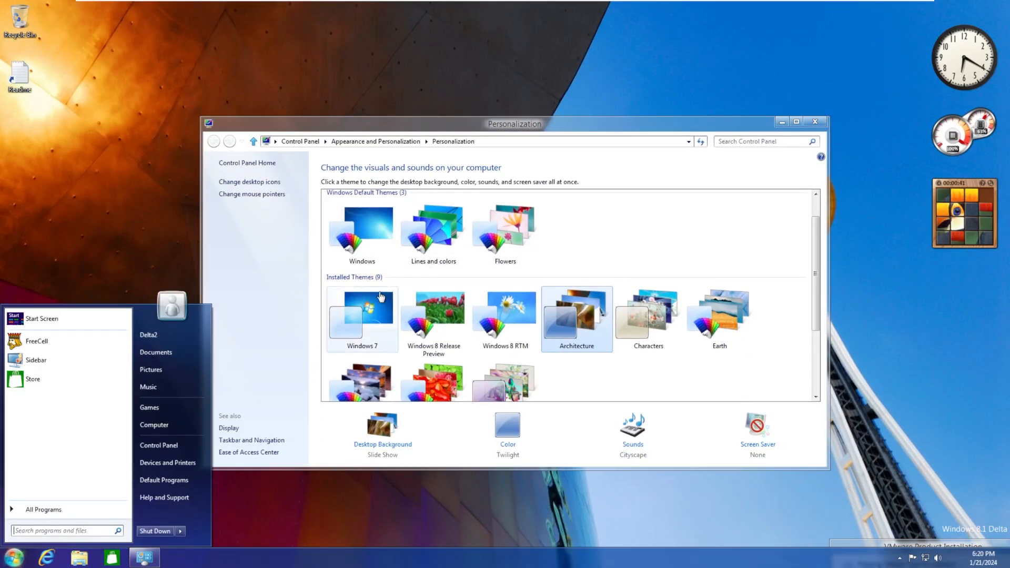
click(361, 312)
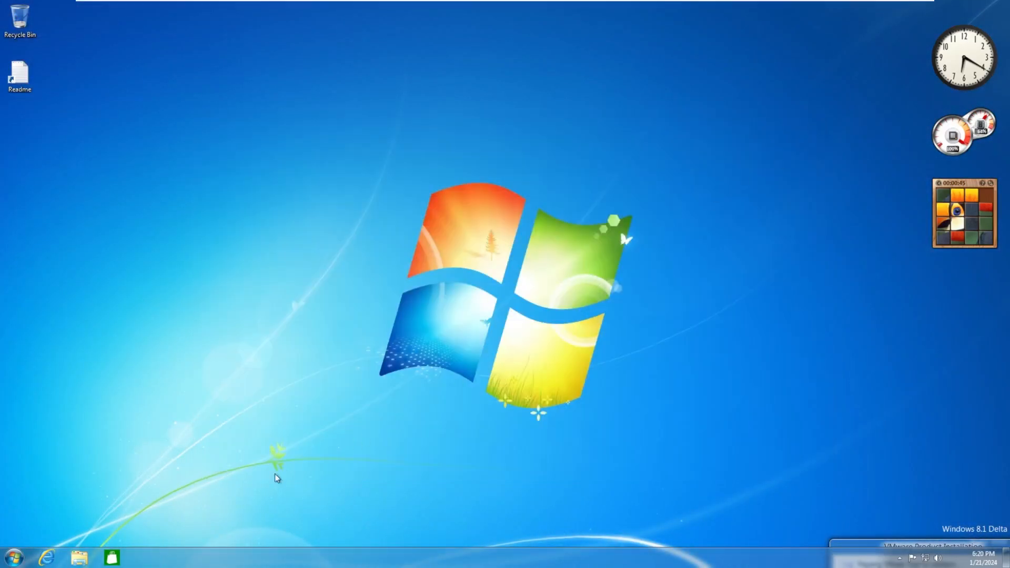
Briefly view Computer's drives, then reach Control Panel from the Start menu to restore the default theme
click(79, 558)
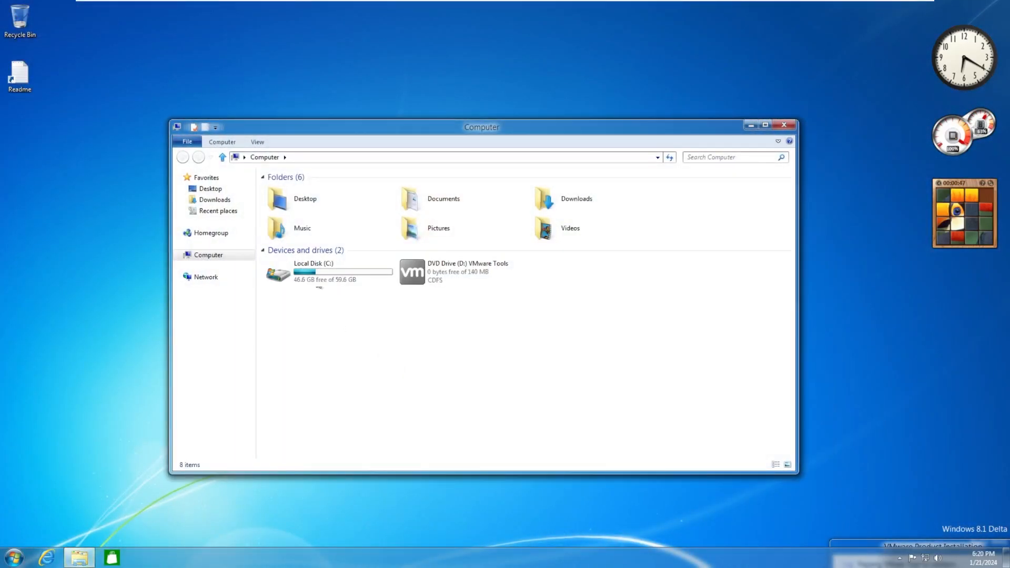
click(785, 126)
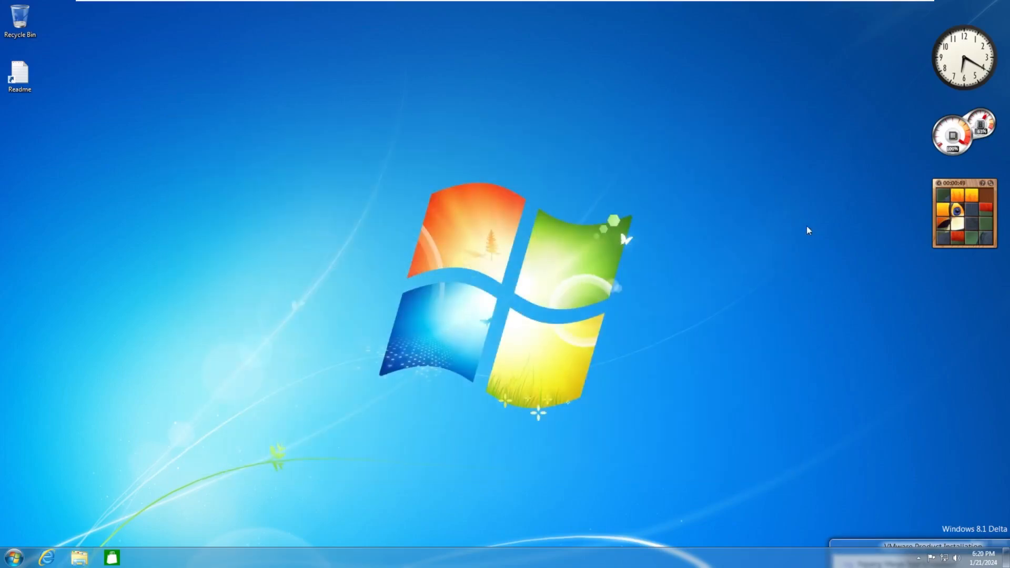
click(13, 557)
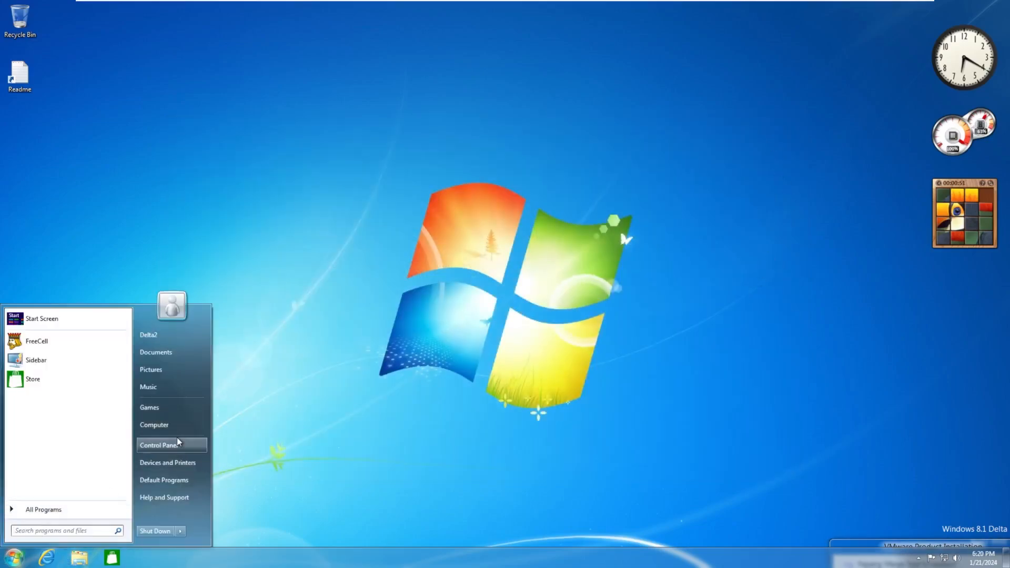
click(158, 445)
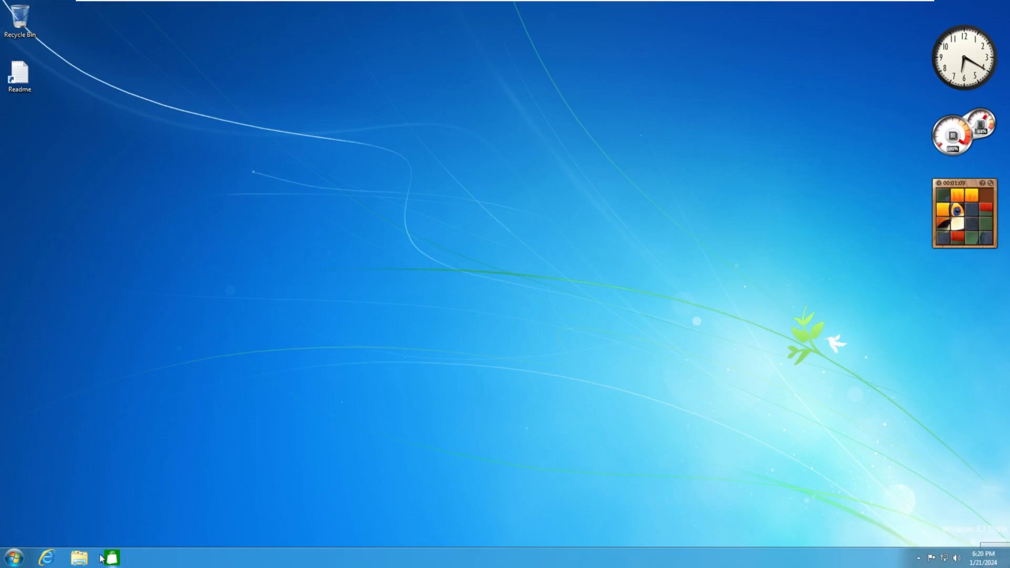
Switch to the Windows 8.1 Start screen, return to the desktop, then show the Start screen again
click(11, 558)
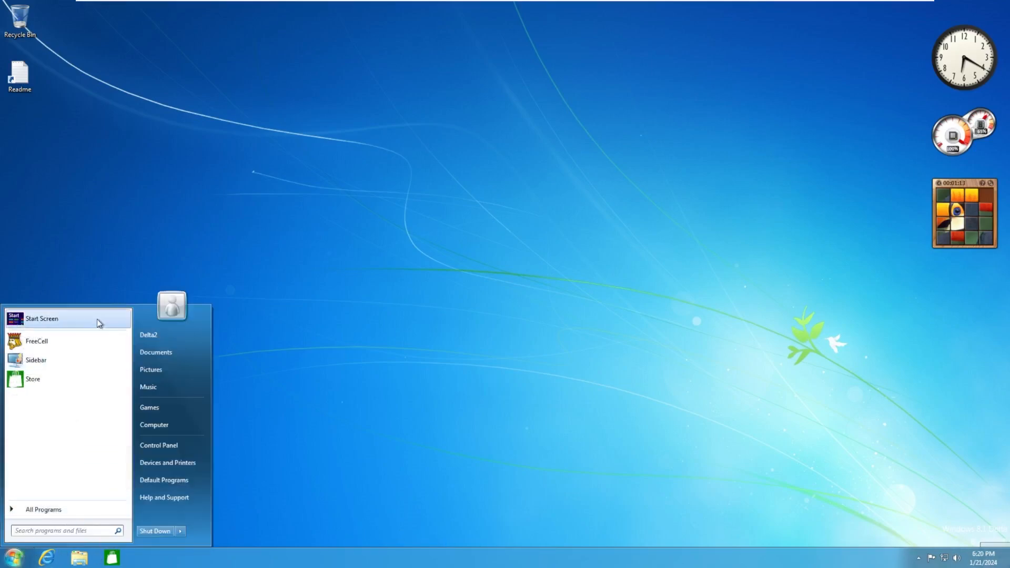
click(41, 317)
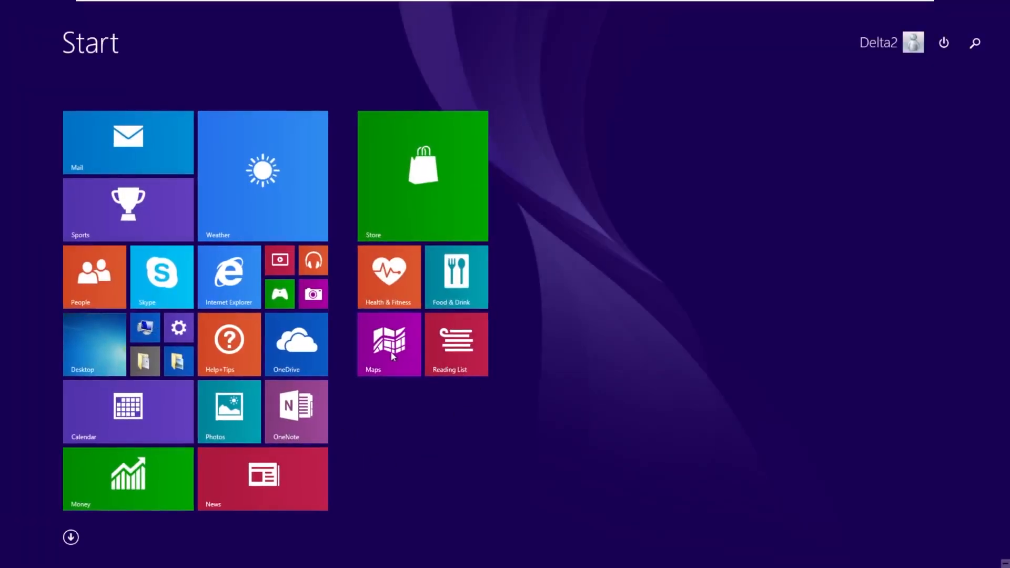
click(71, 538)
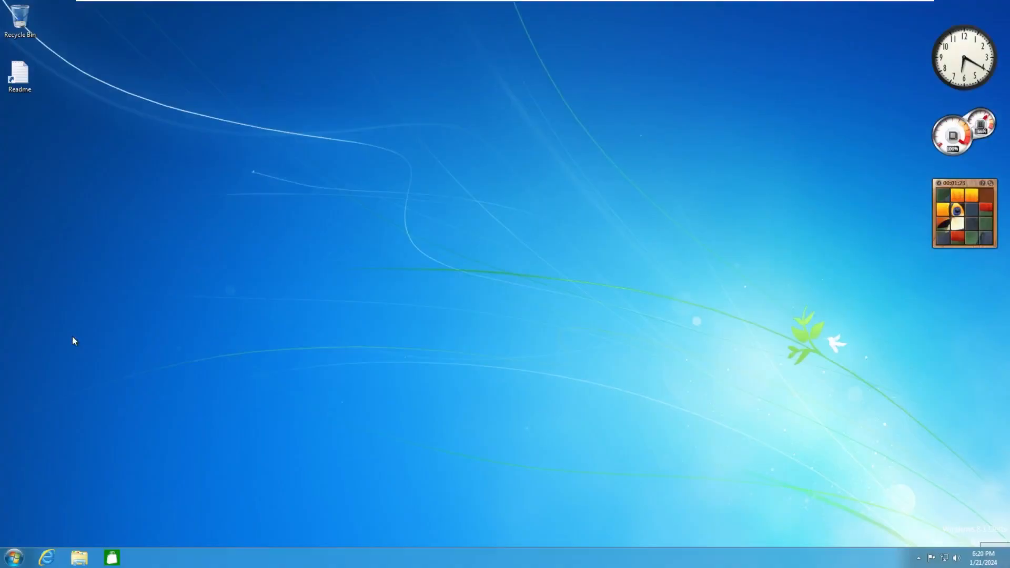
click(13, 558)
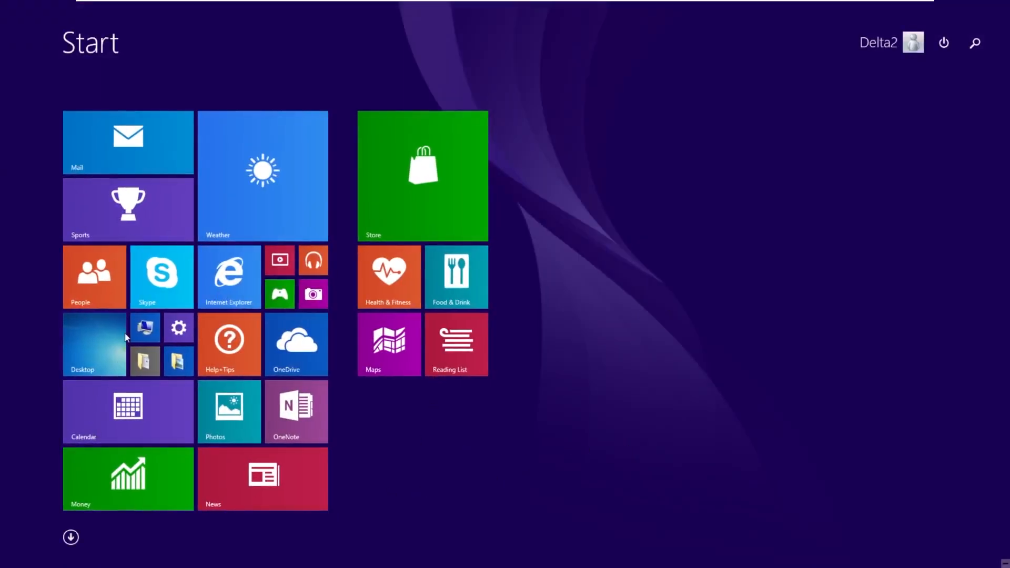
Show the Windows Update page under Update and recovery in PC settings
click(179, 327)
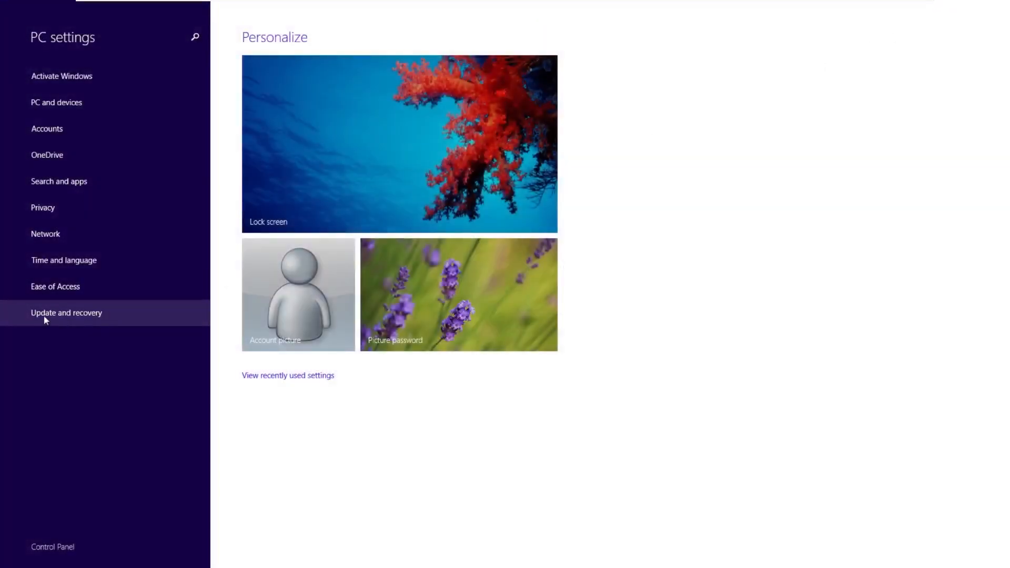
click(66, 312)
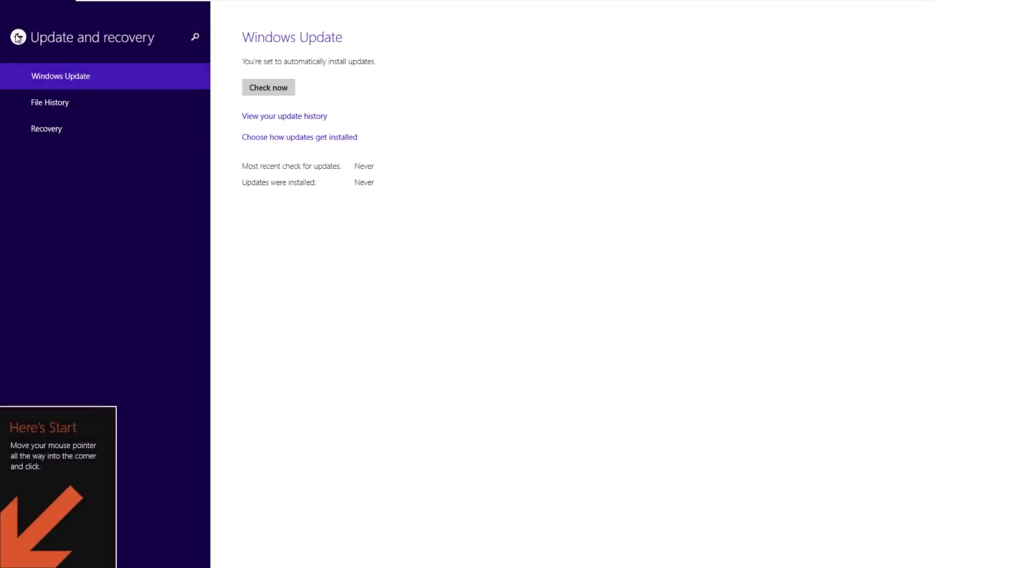